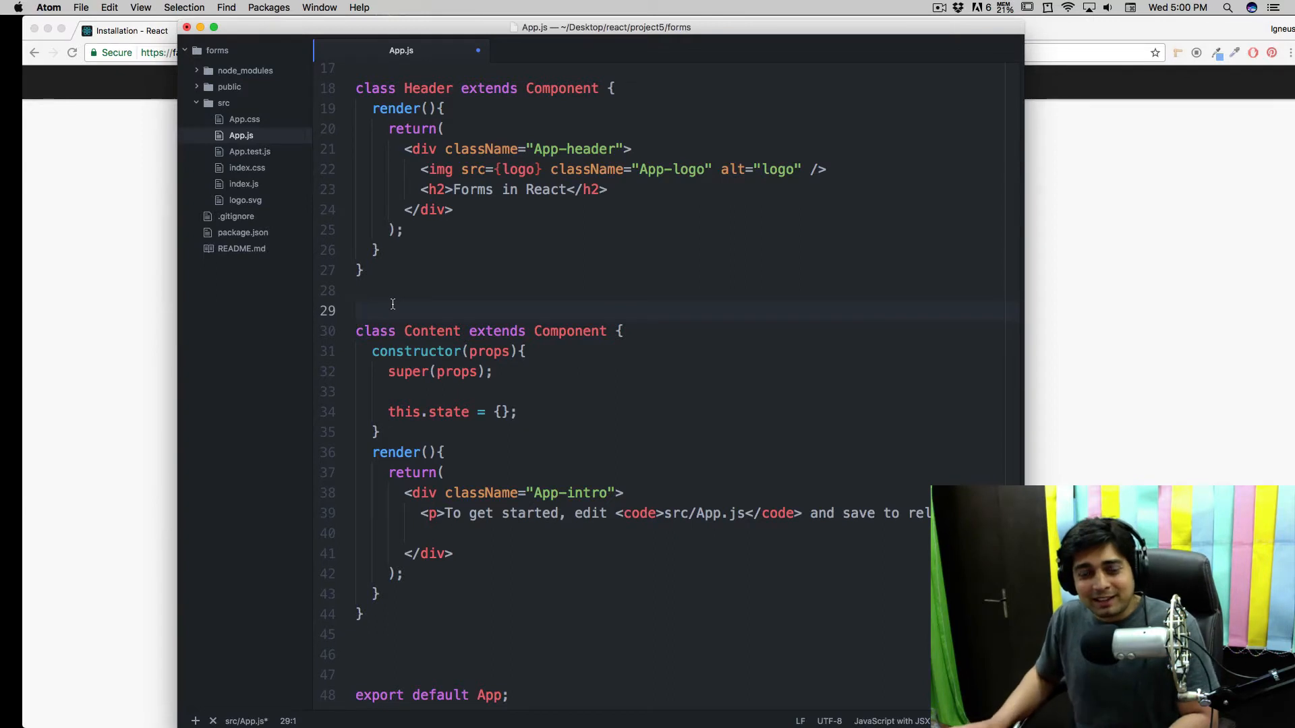
Step: Try the console.log and con completions on empty line 29 of App.js, then clear them
click(356, 310)
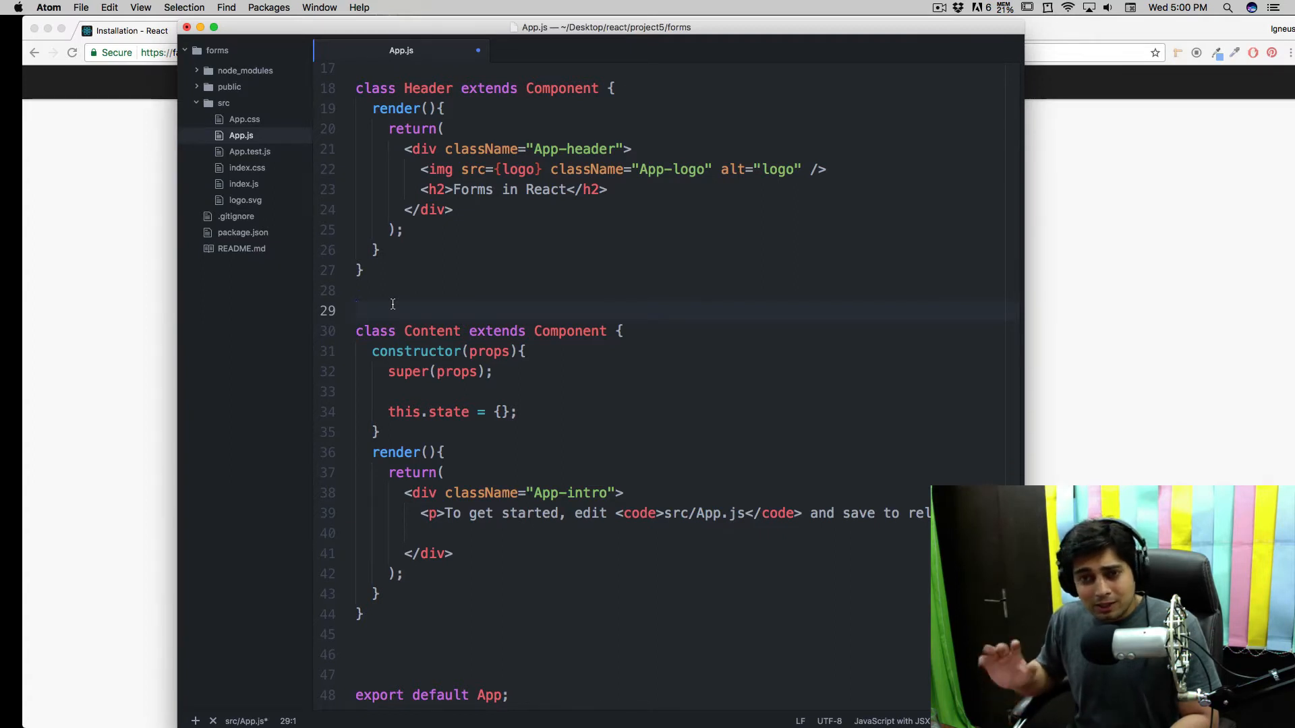
click(356, 309)
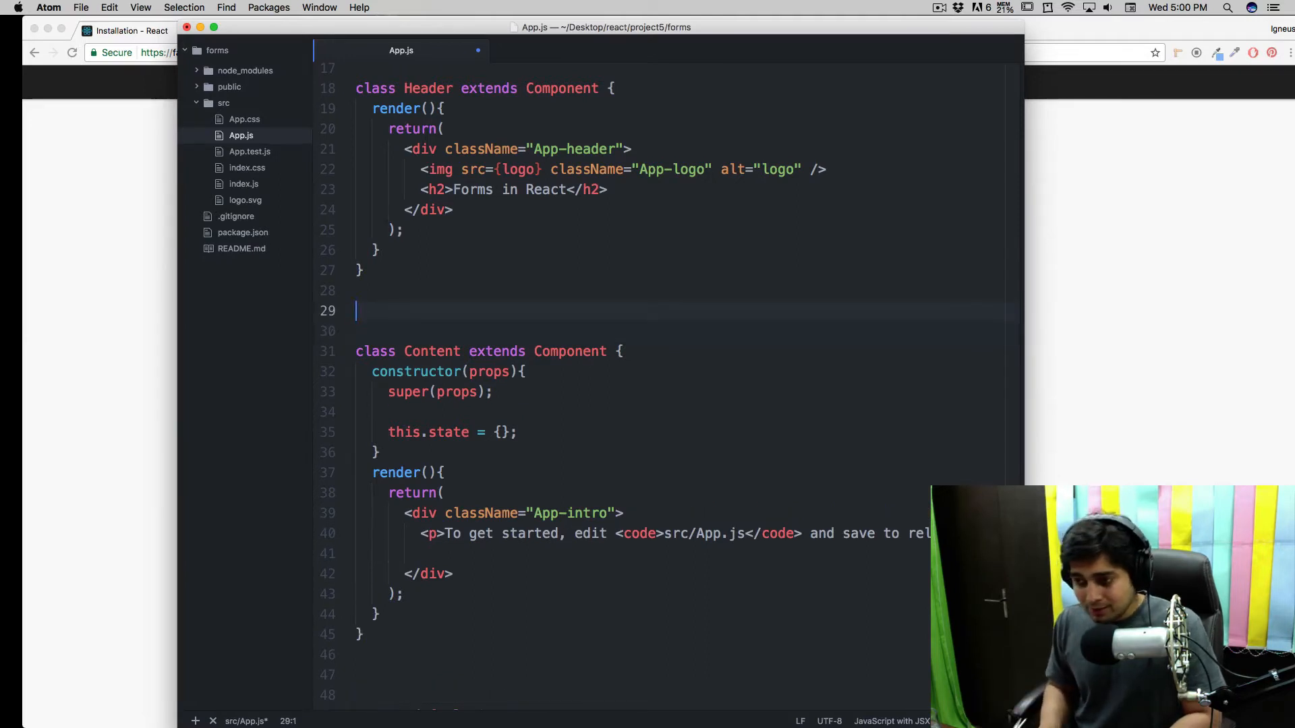
text(consl)
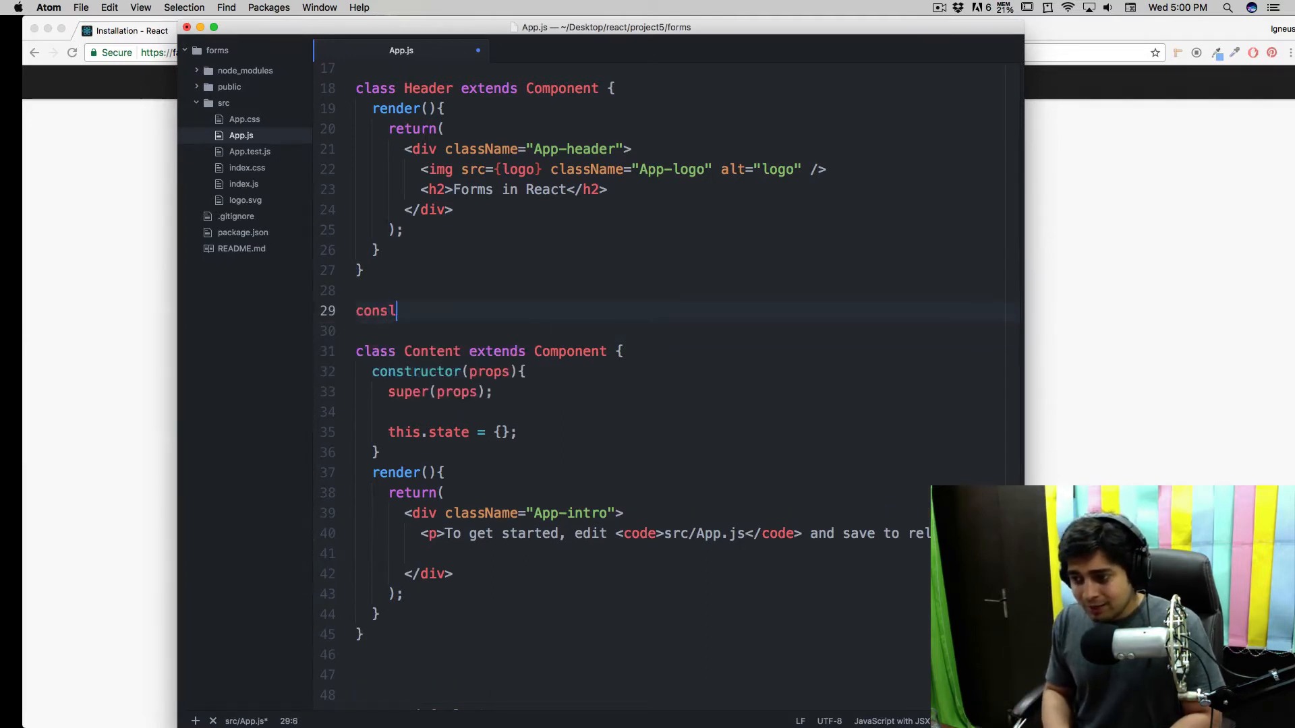
key(backspace)
text(ole.log)
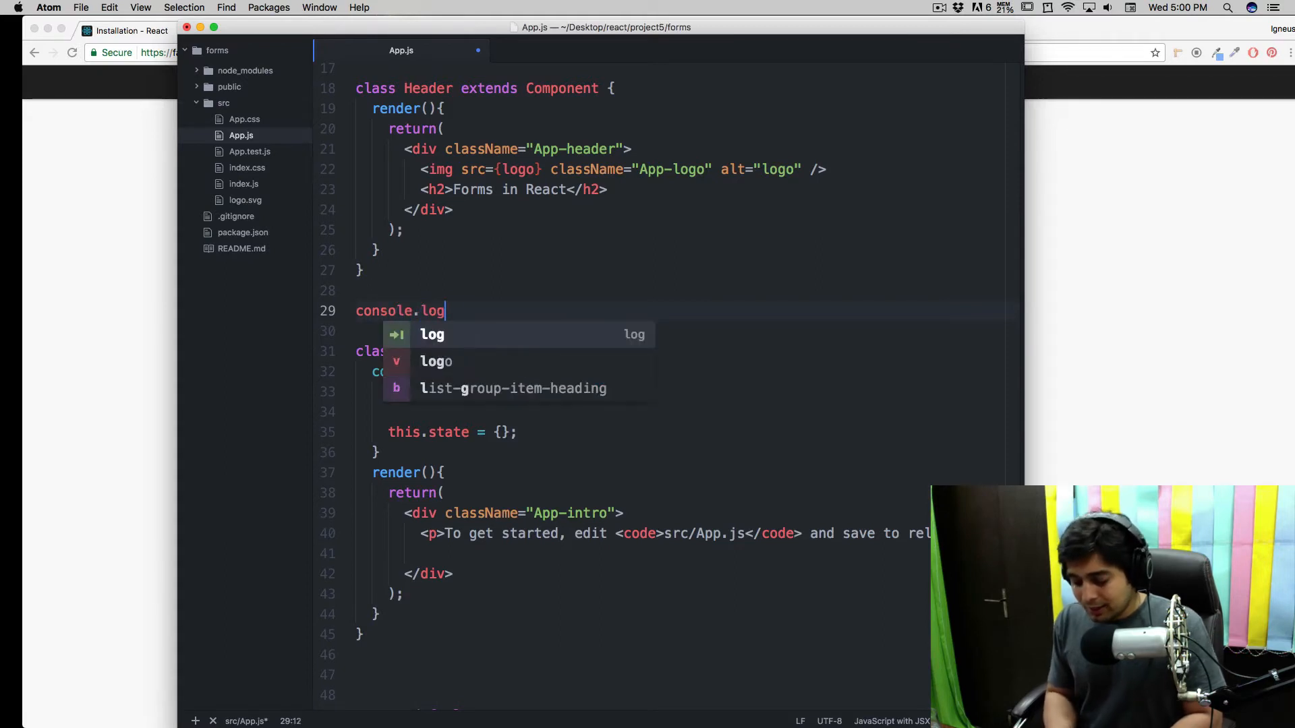
text(())
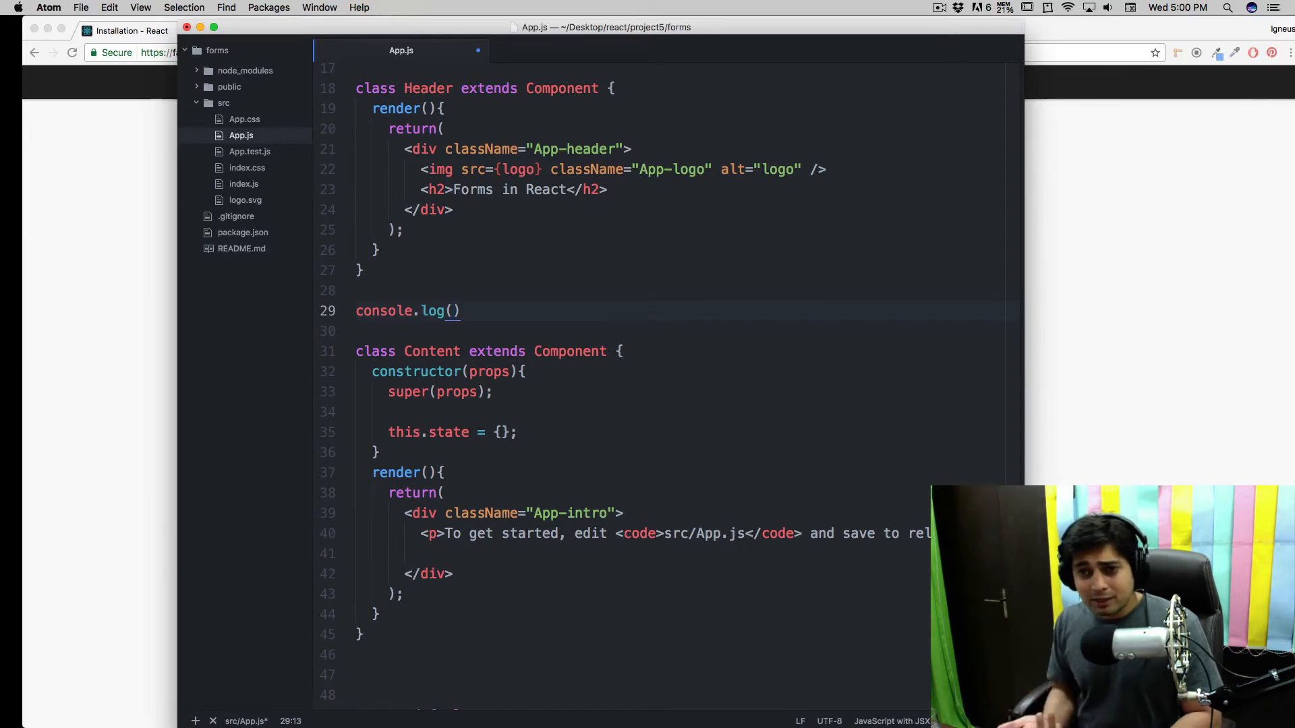
click(454, 310)
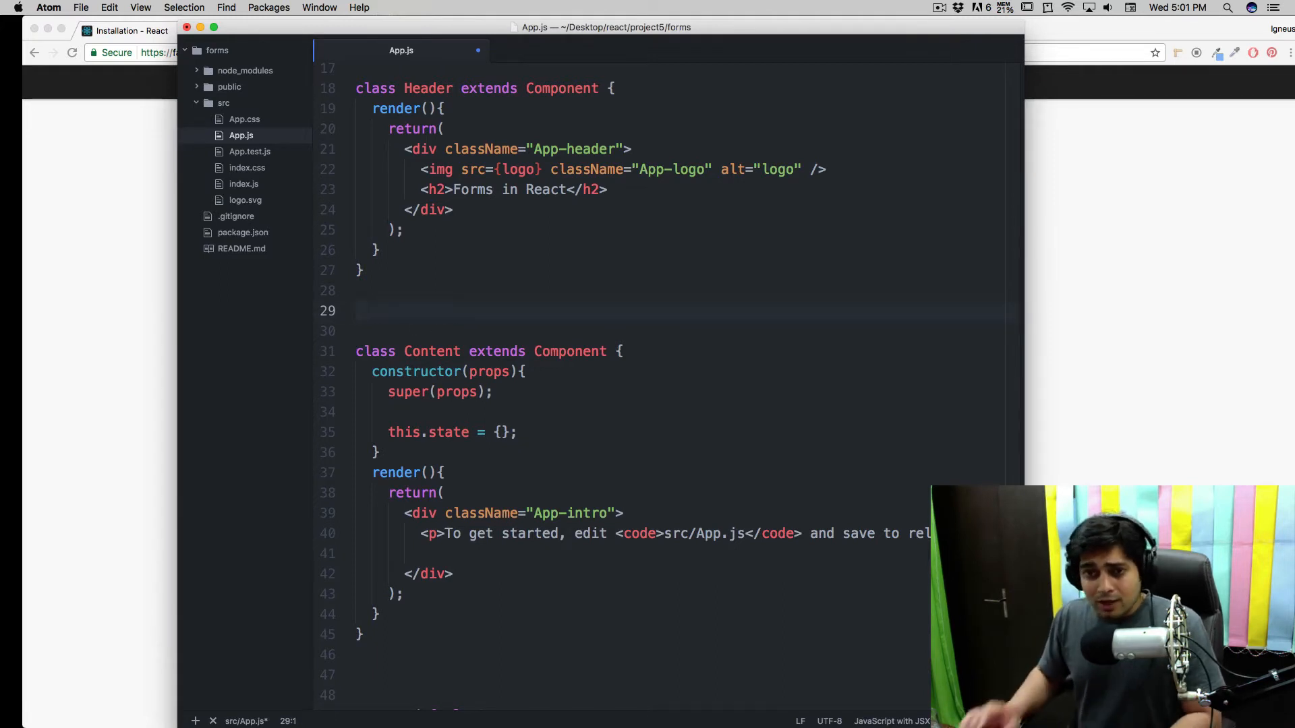
click(358, 310)
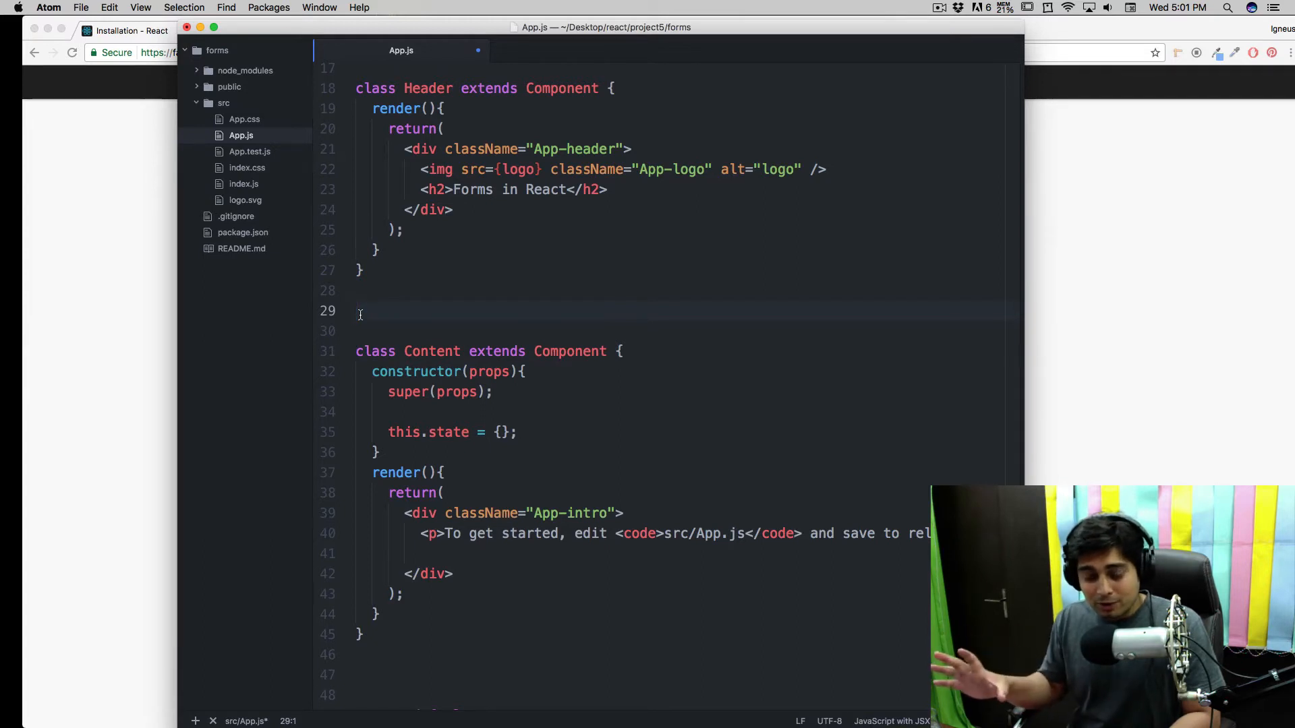
text(con)
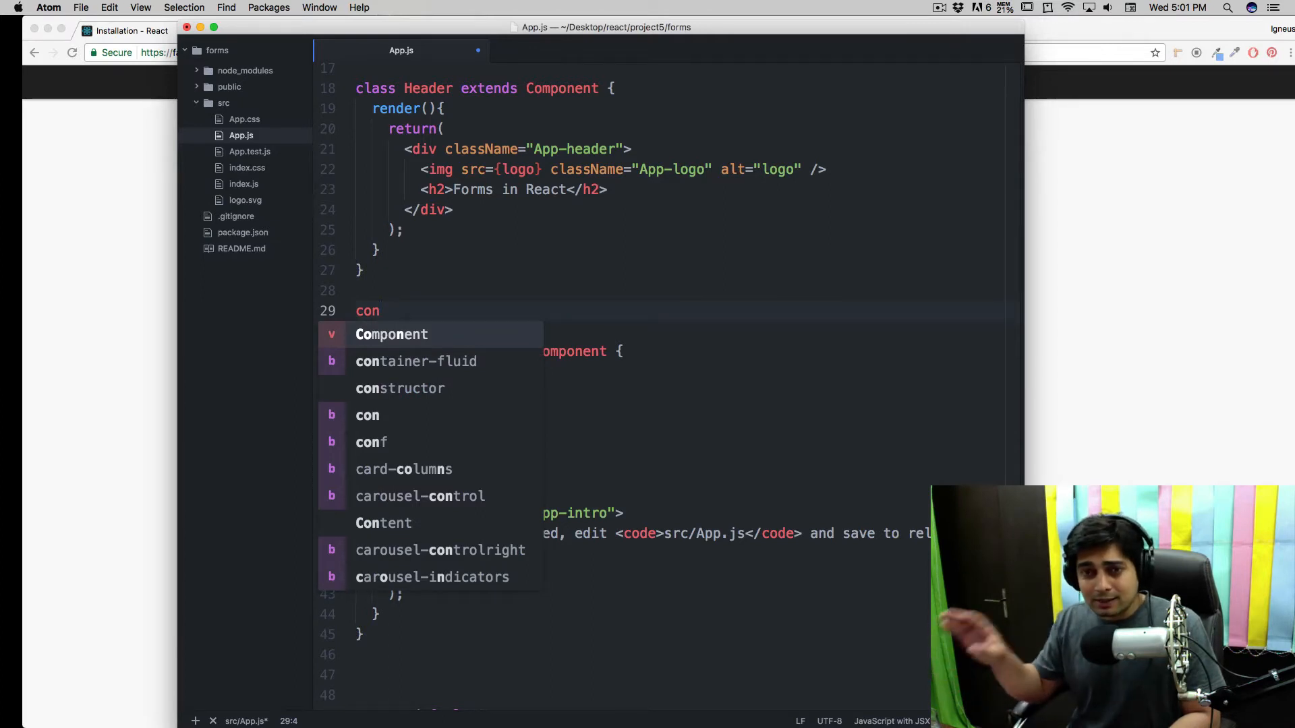
key(escape)
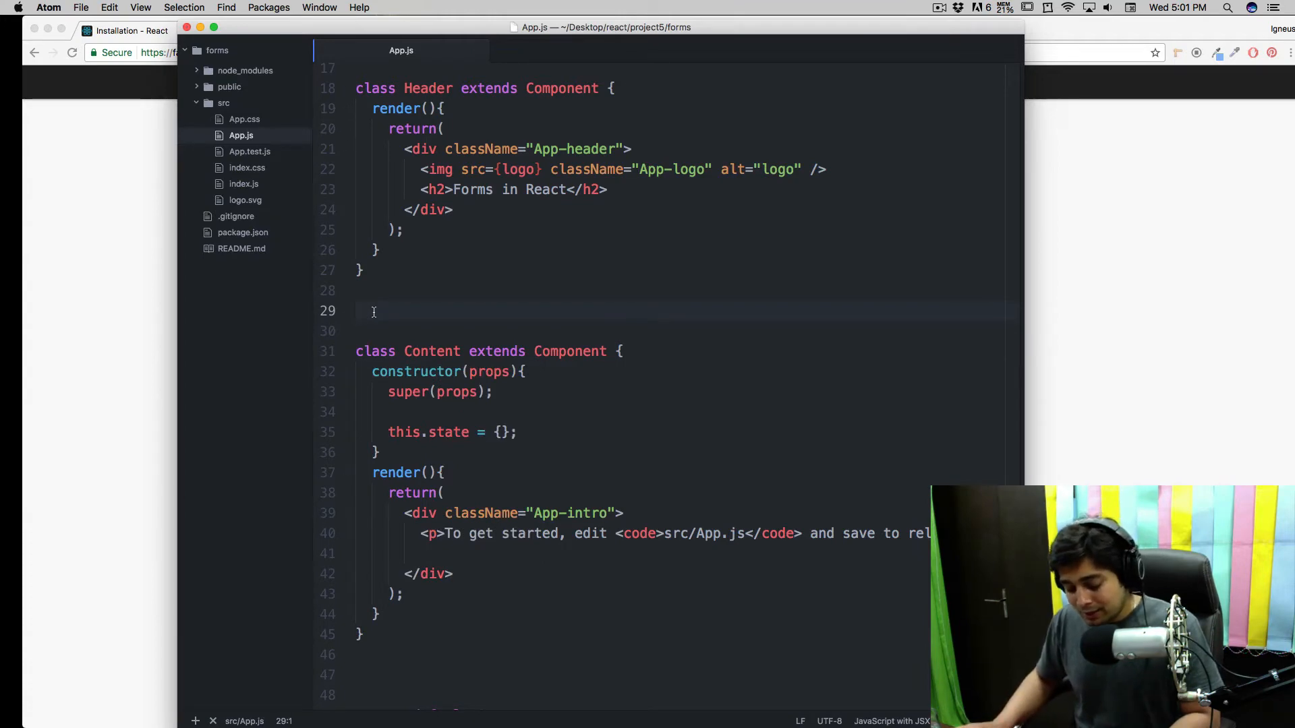
Step: Create and save a new file named some.html, then type ! and Tab in it
click(81, 8)
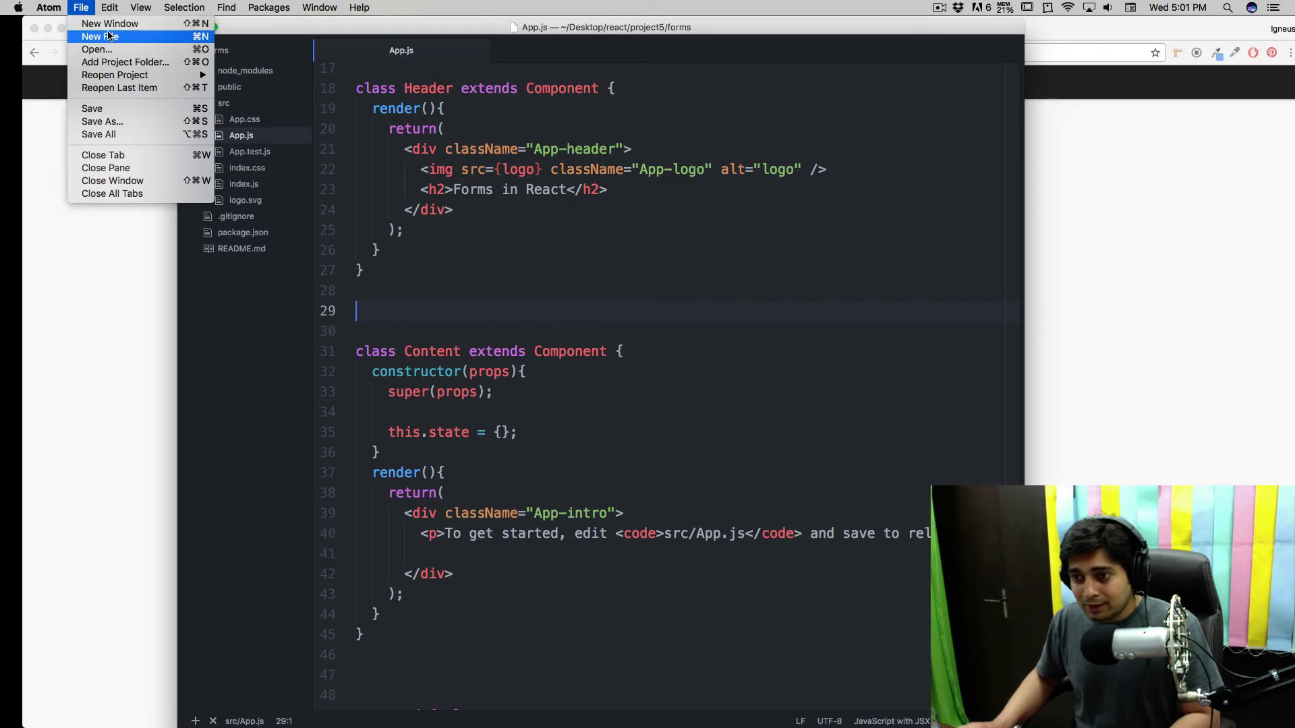
click(100, 36)
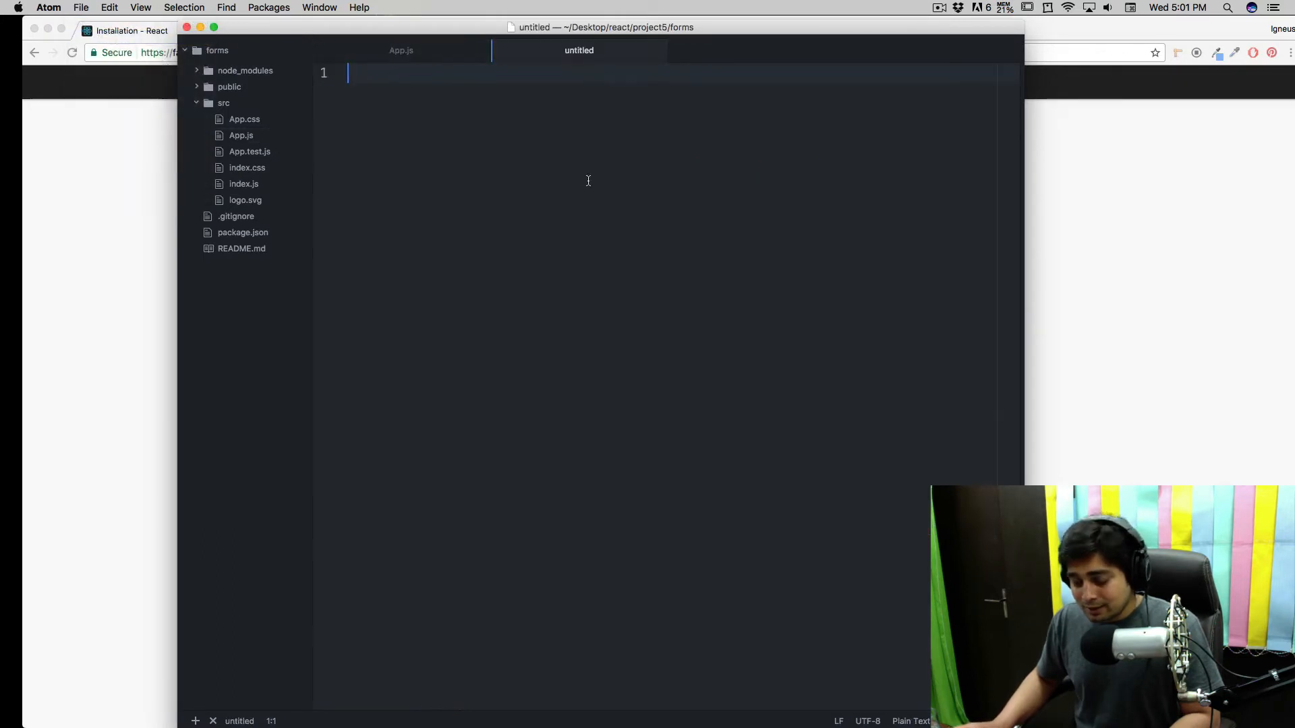
key(cmd+s)
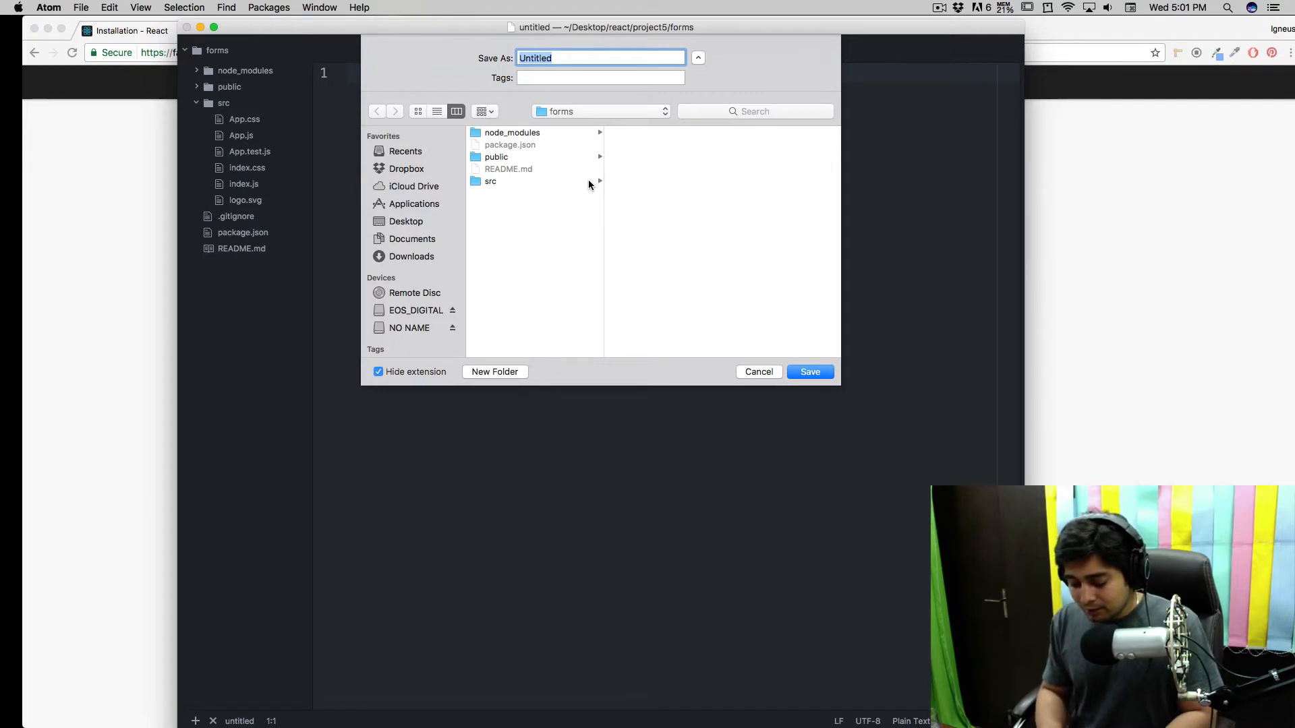
text(some.h)
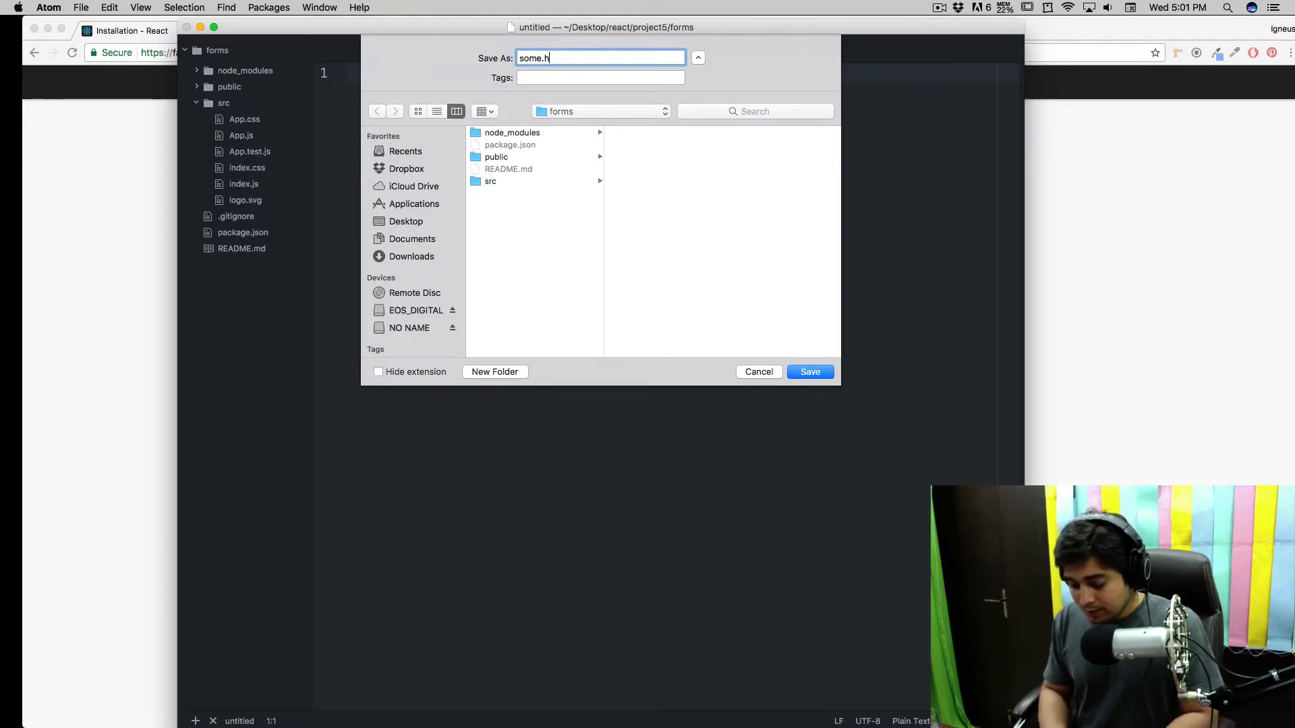
click(809, 372)
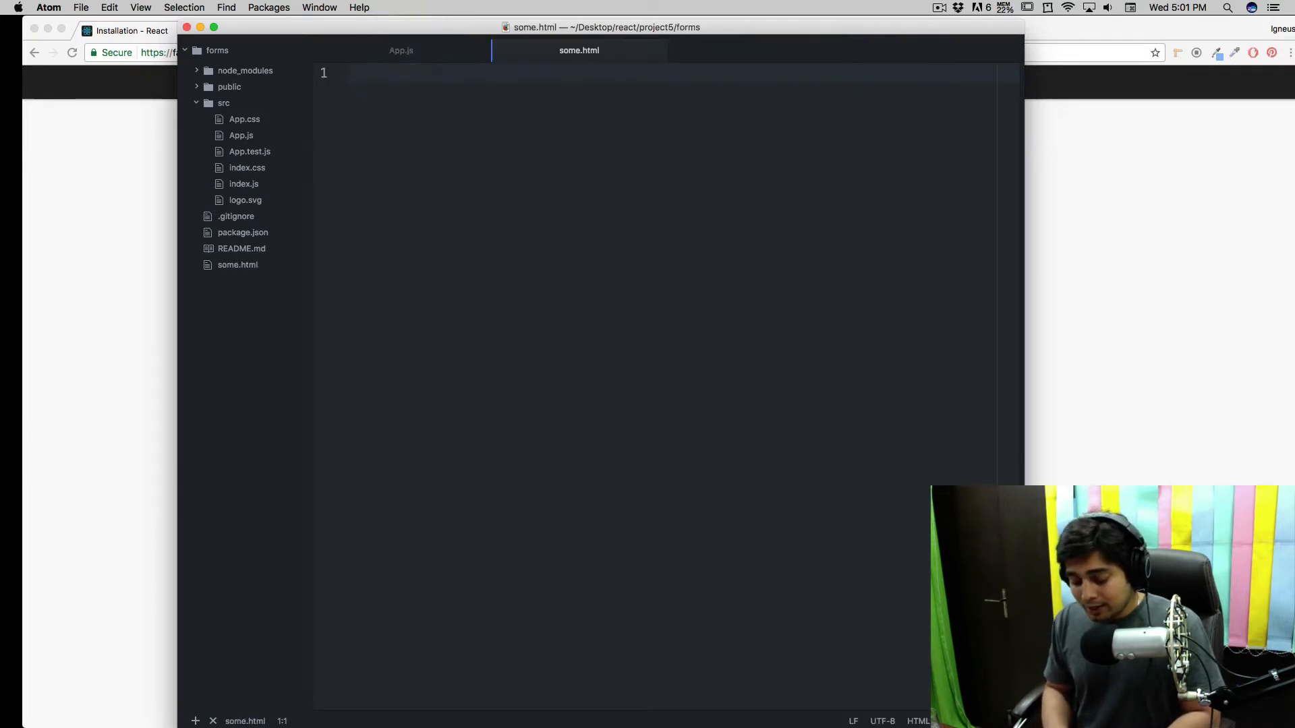
text(!)
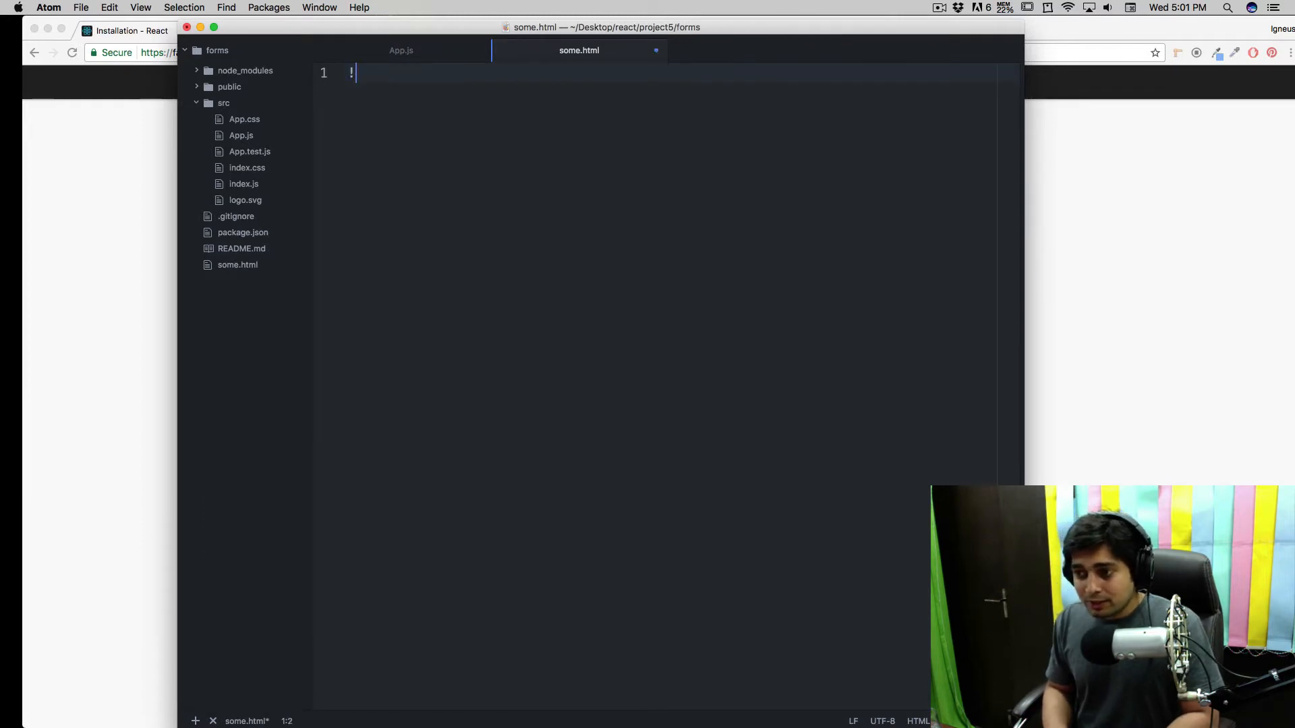
key(Tab)
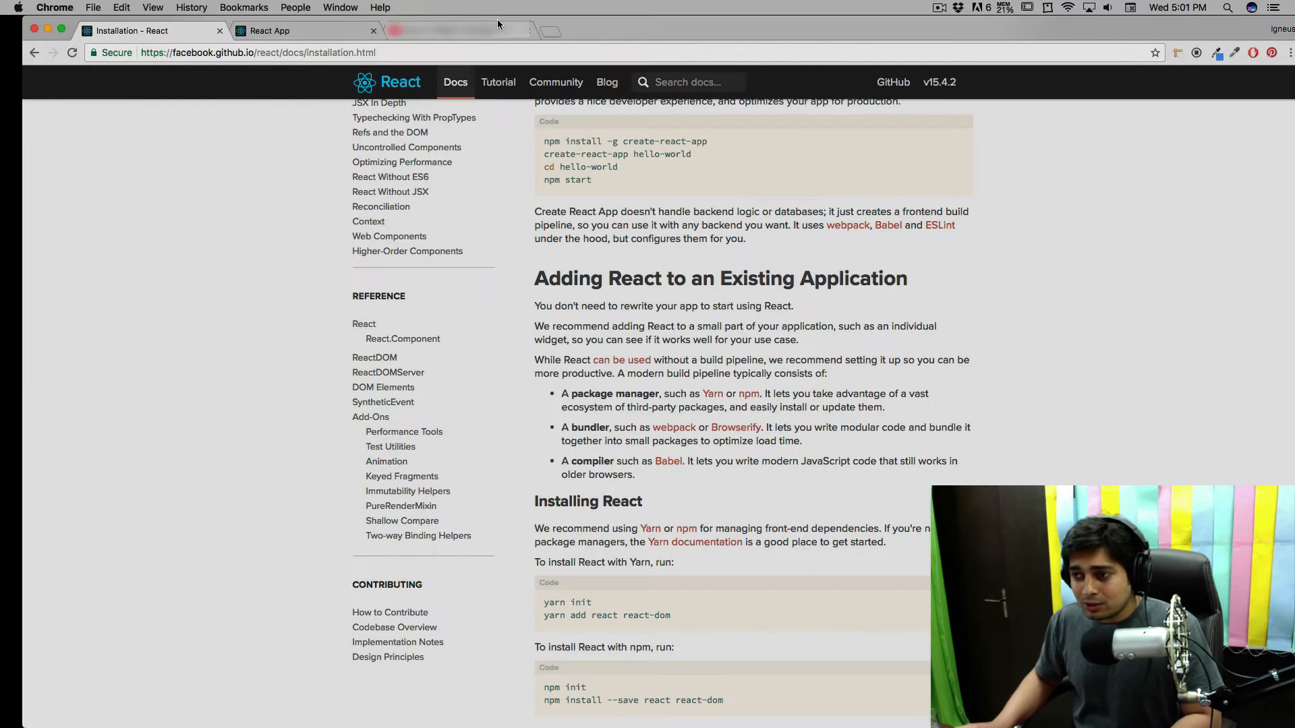
Step: Enter 'at' in Chrome's new-tab address bar to reach atom.io
text(atom.io)
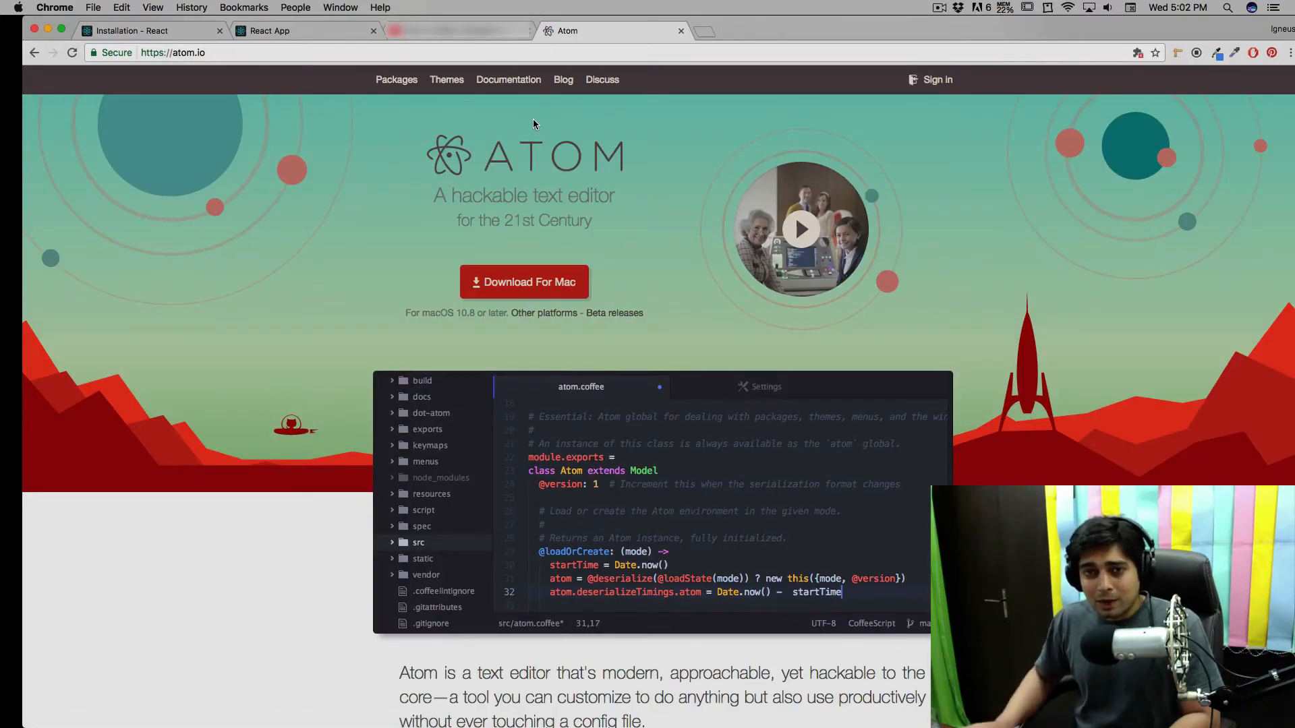
mouse_move(389, 218)
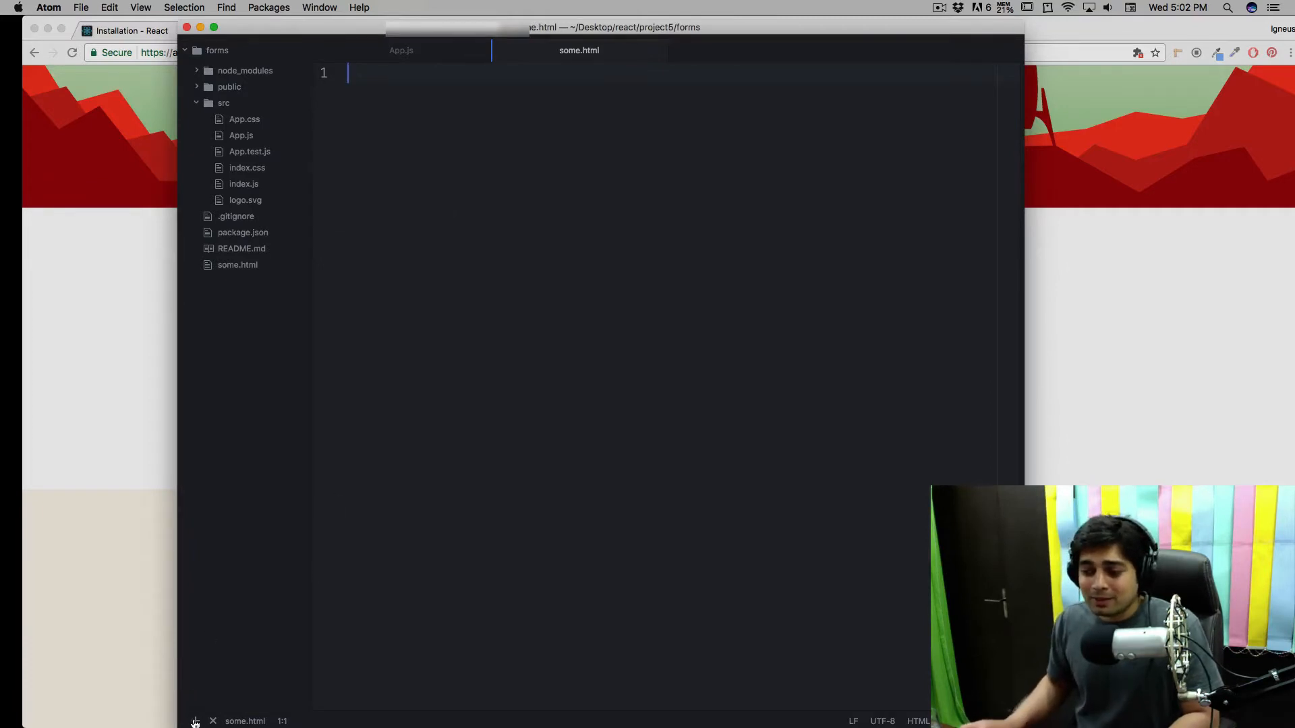
Step: Bring Atom forward with the App.js file showing
click(195, 721)
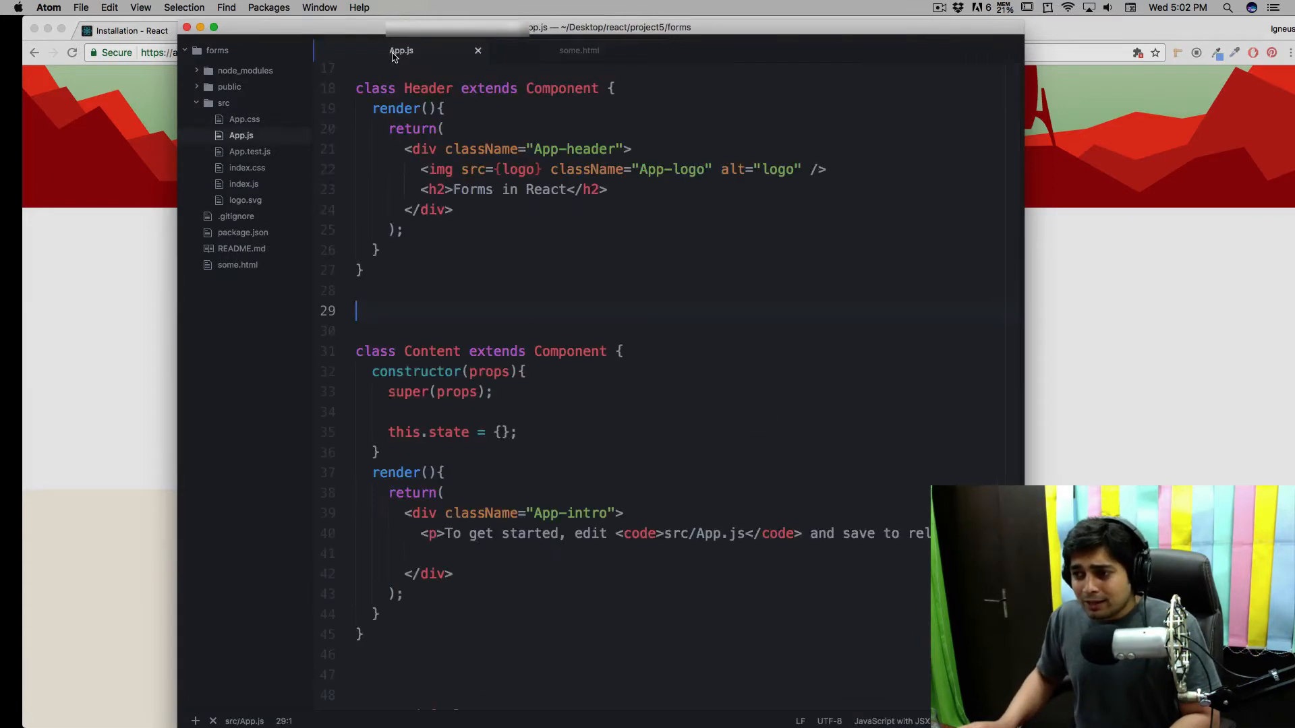
scroll(down, 3)
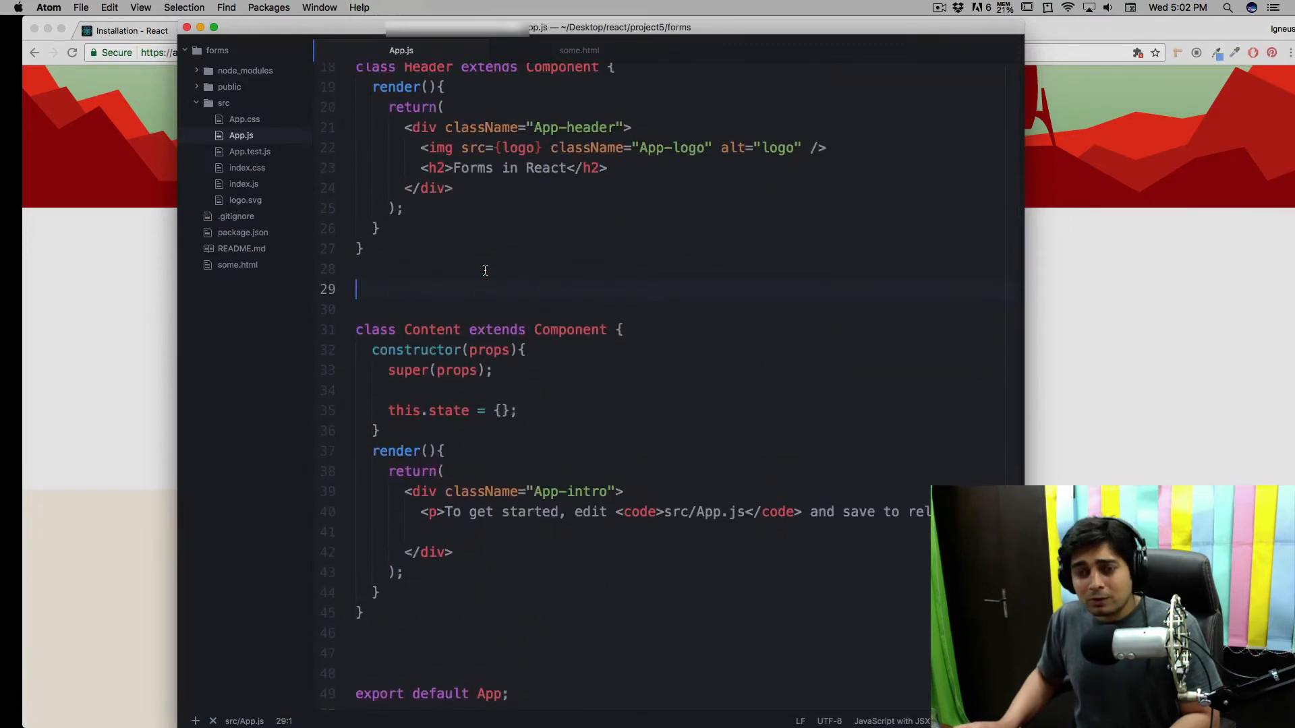
scroll(down, 3)
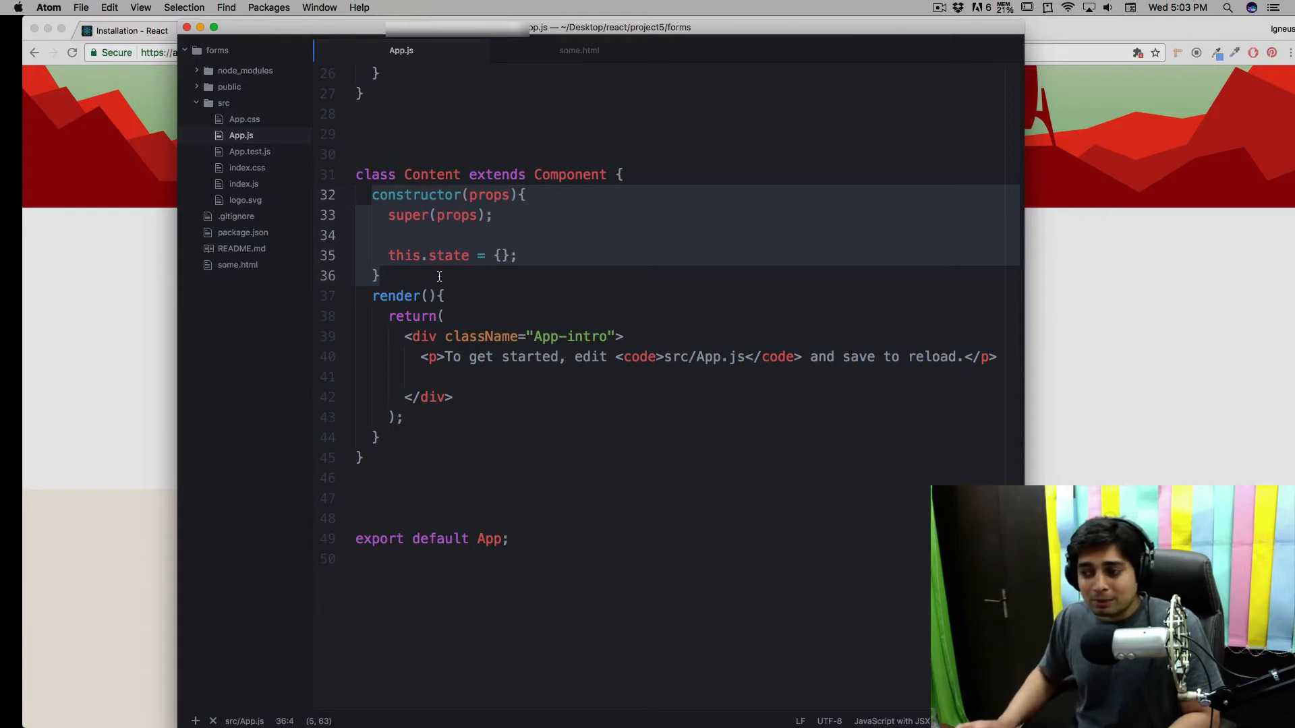
click(502, 255)
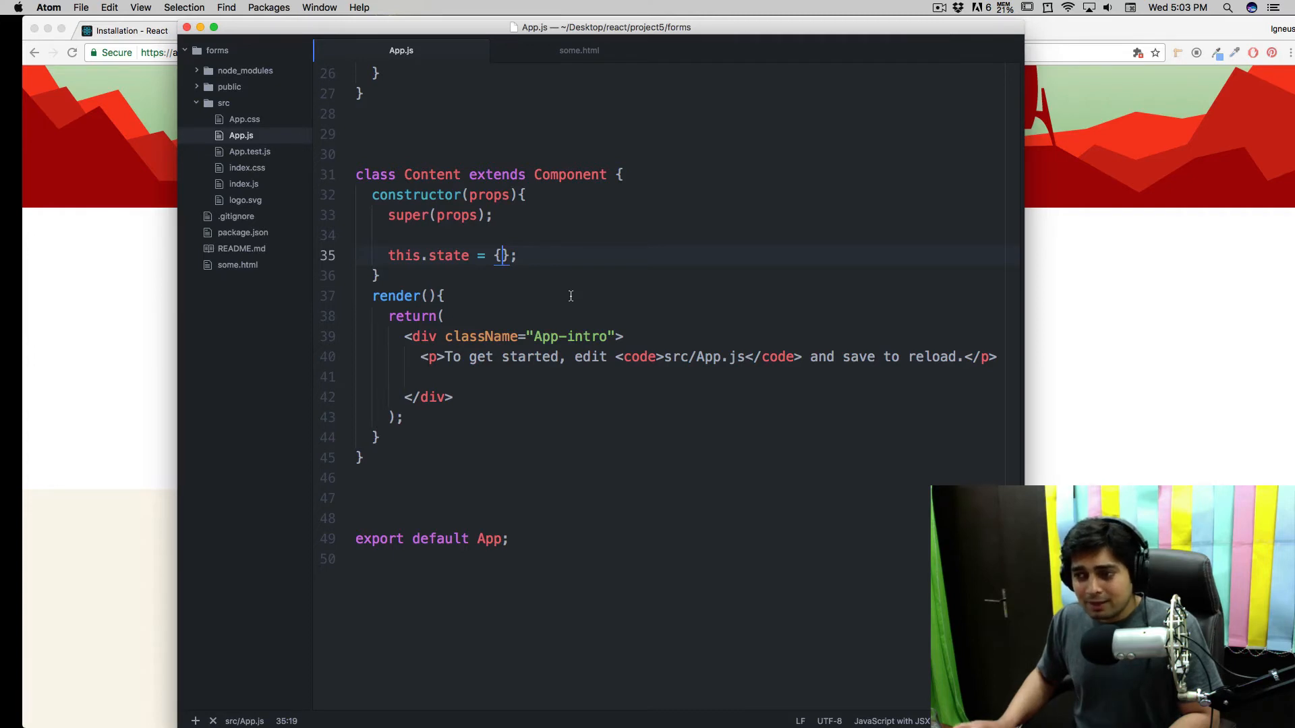
Step: Open snippets.cson via Atom > Snippets… and select the example CoffeeScript snippet lines
click(570, 296)
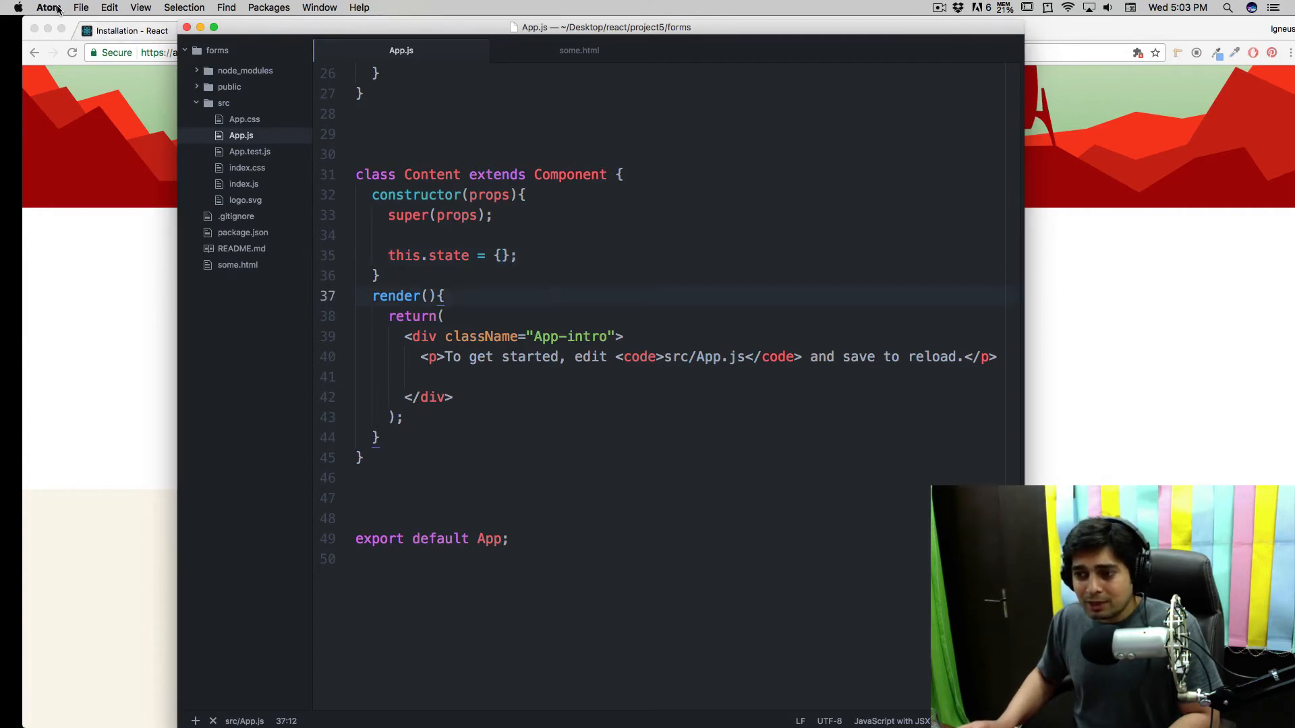
click(48, 7)
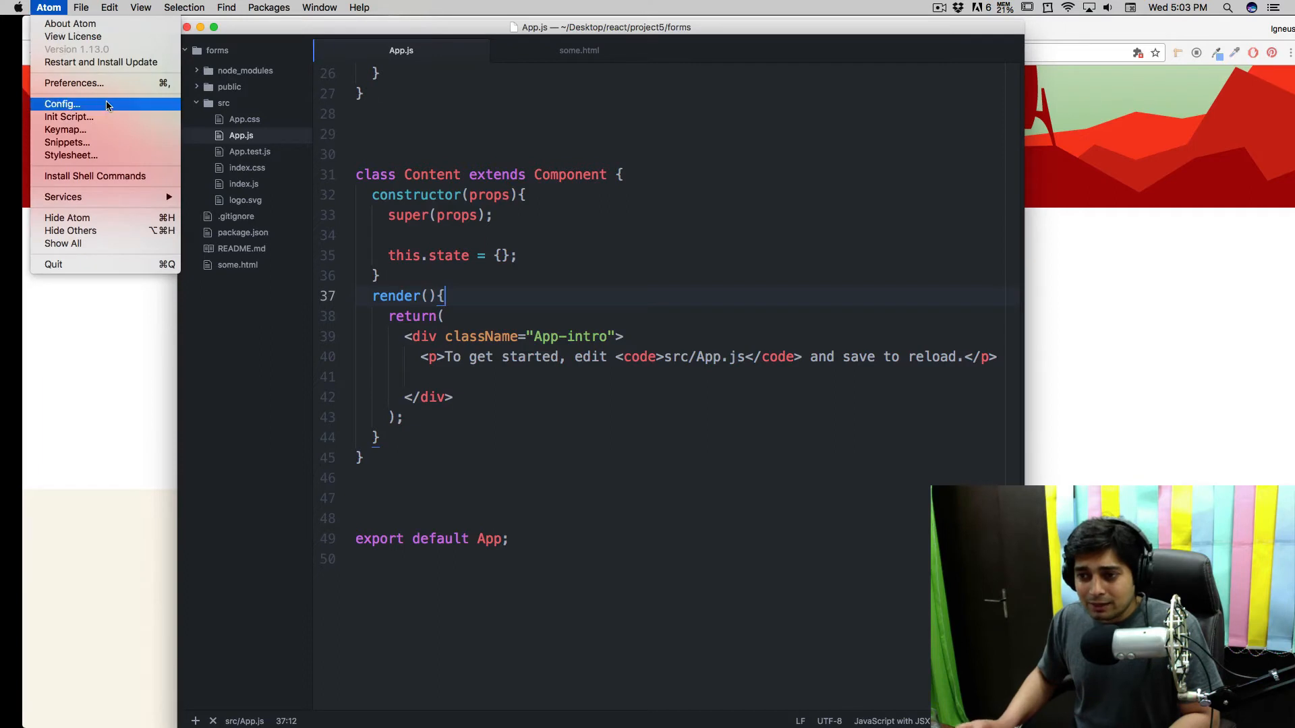
mouse_move(89, 143)
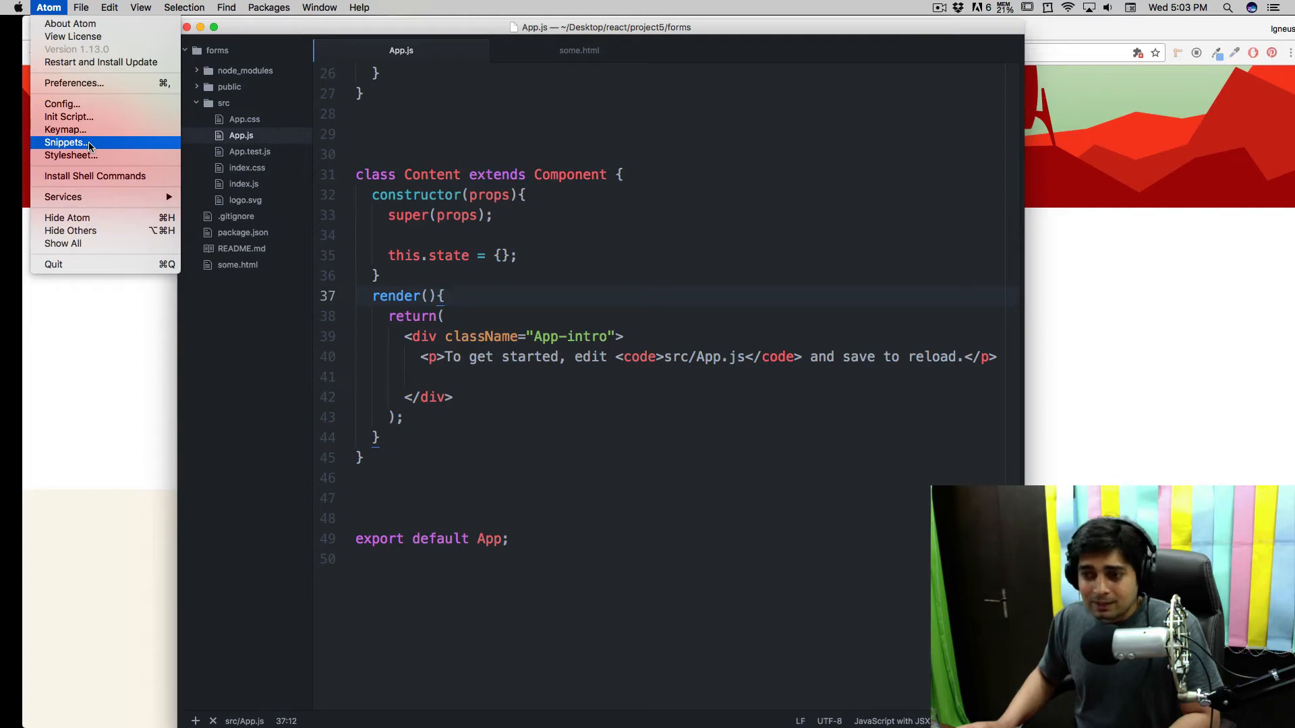
click(65, 143)
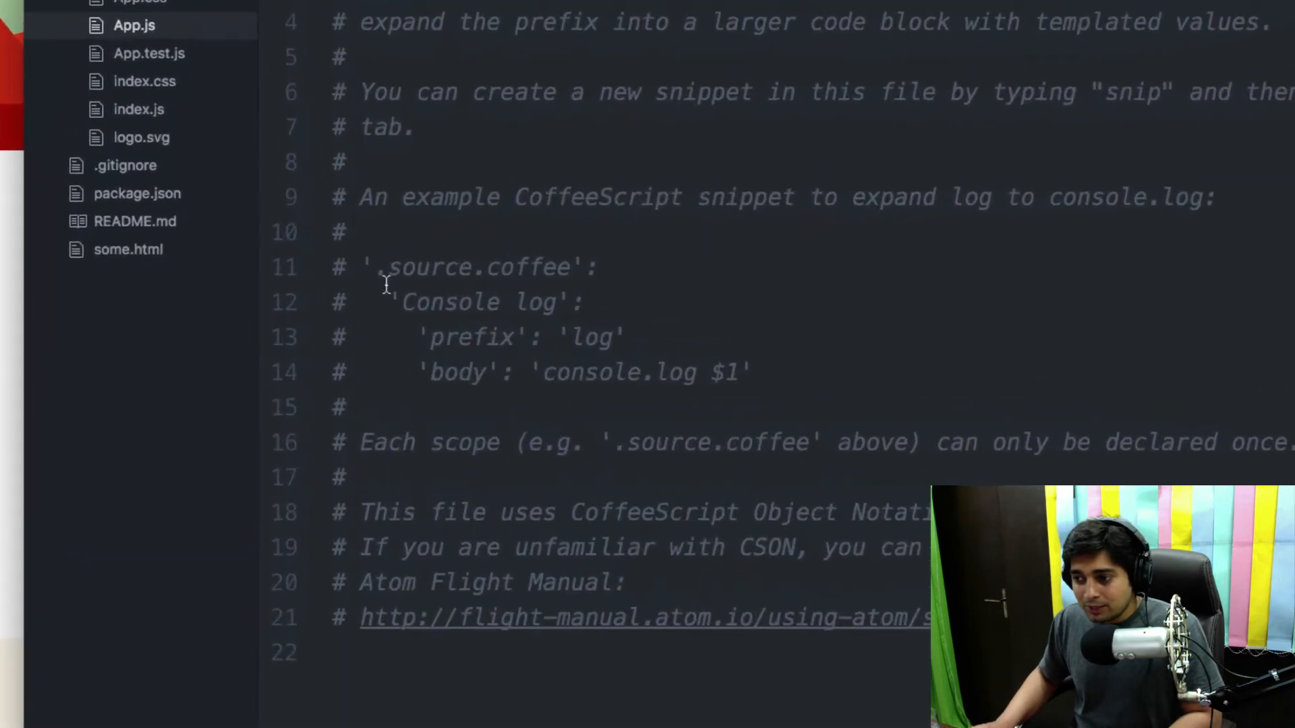
mouse_move(361, 262)
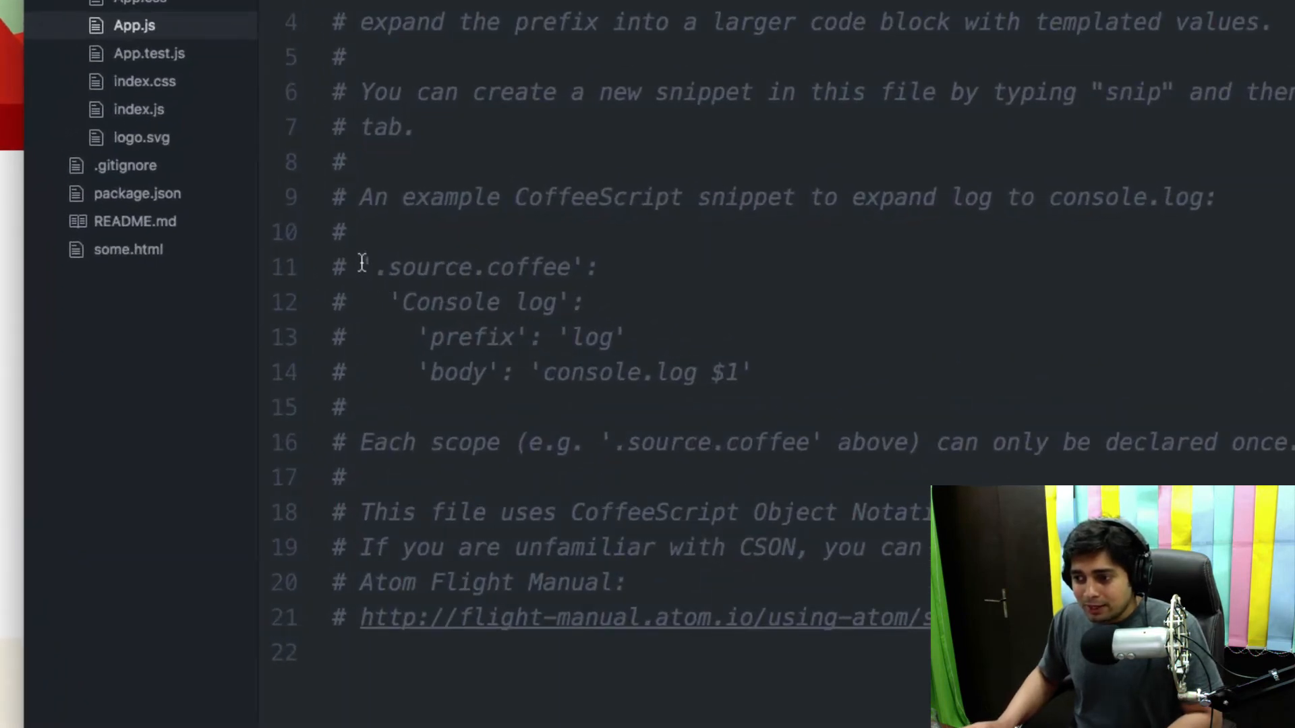
drag(359, 265, 747, 373)
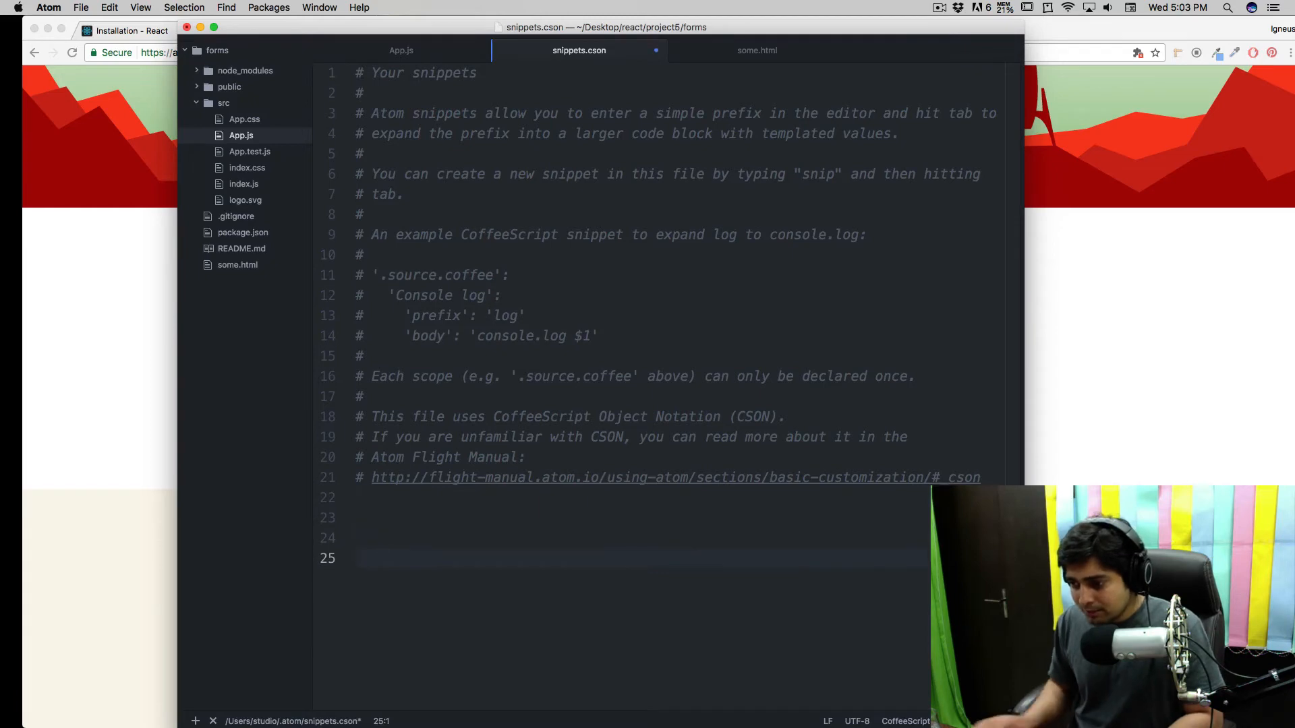
Step: Replace the coffee part of the snippet's scope name
scroll(down, 3)
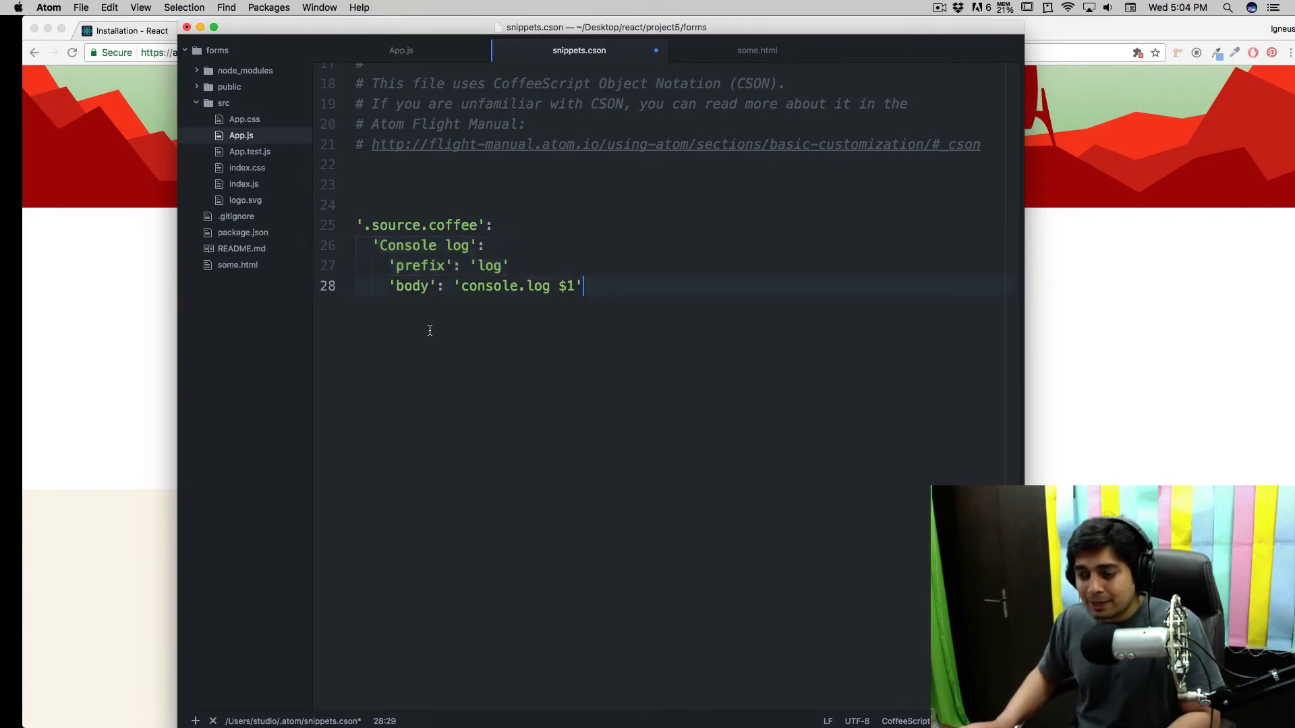
mouse_move(466, 346)
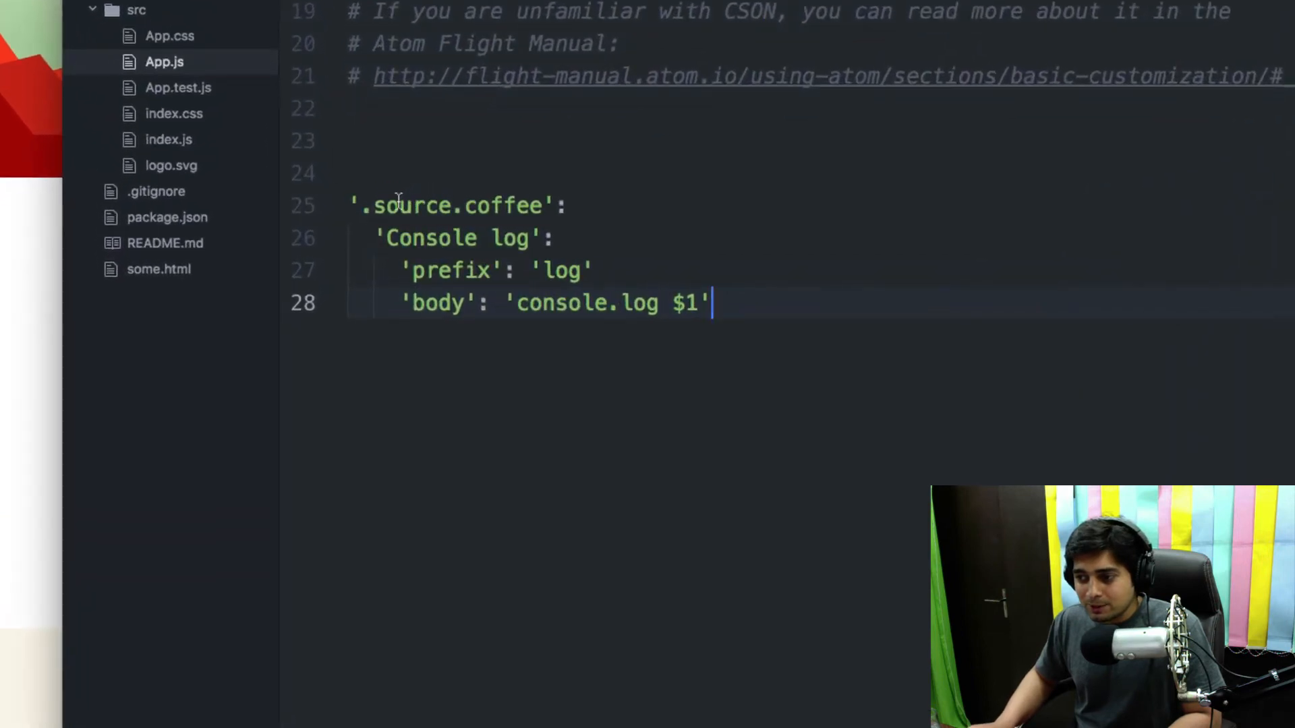
click(464, 206)
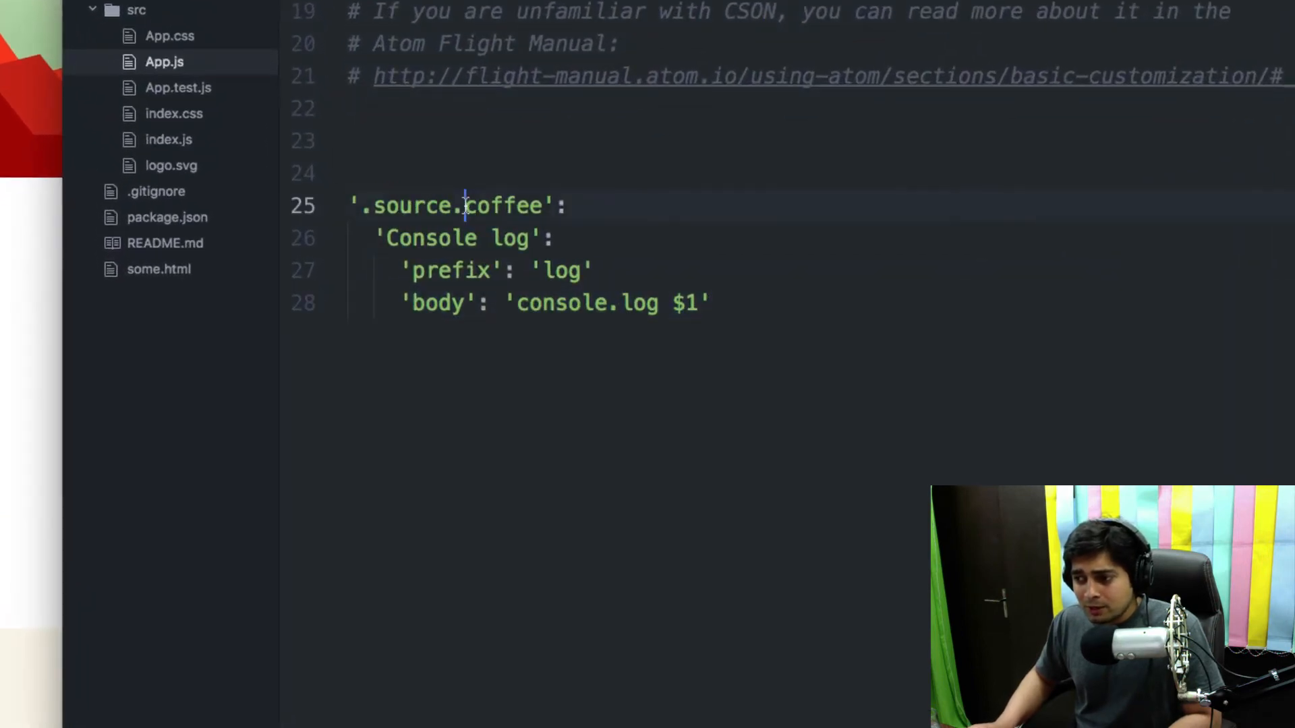
double_click(505, 206)
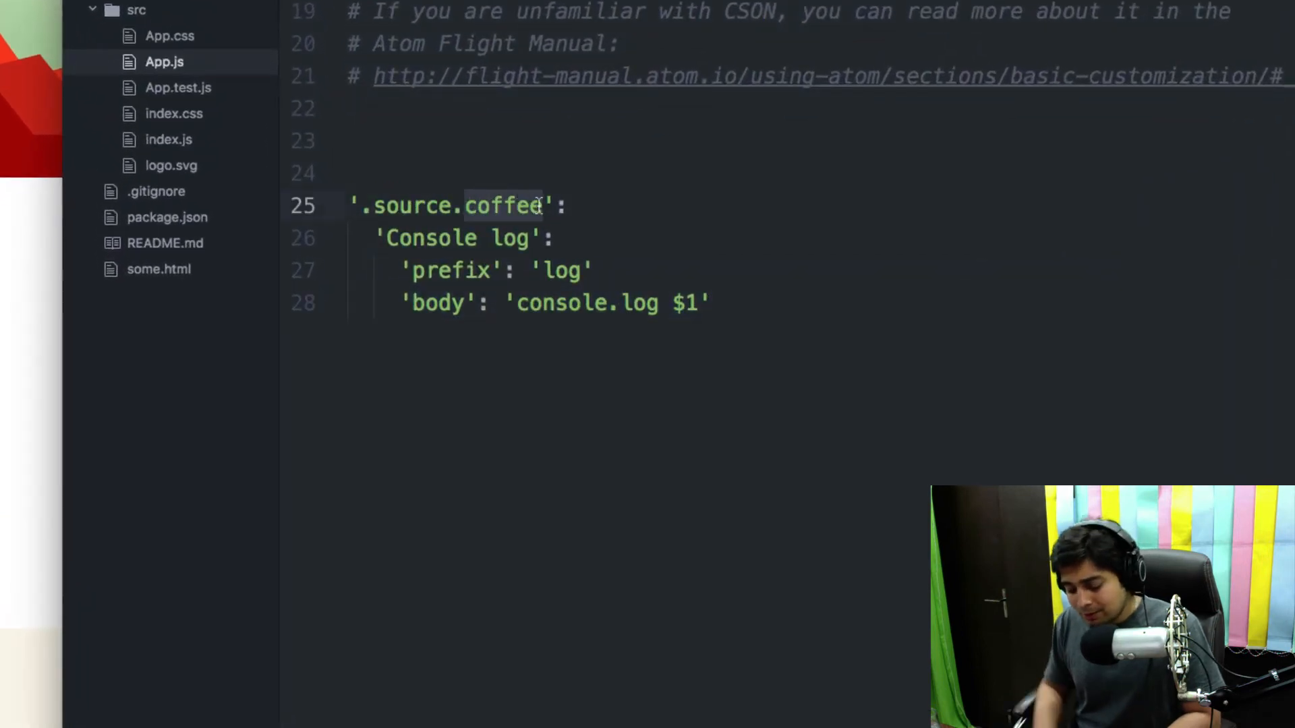
text(sass)
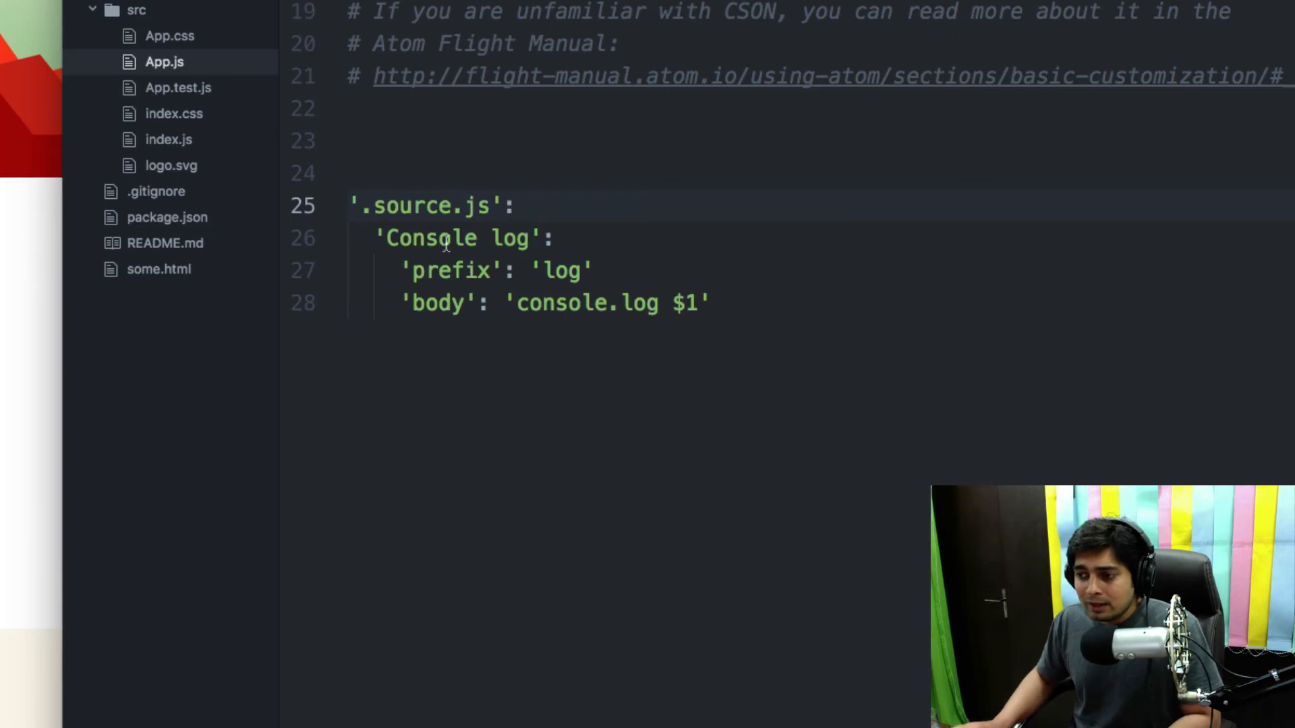
Step: Edit the snippet name and prefix, and write the body console.log($1)($2)
double_click(430, 238)
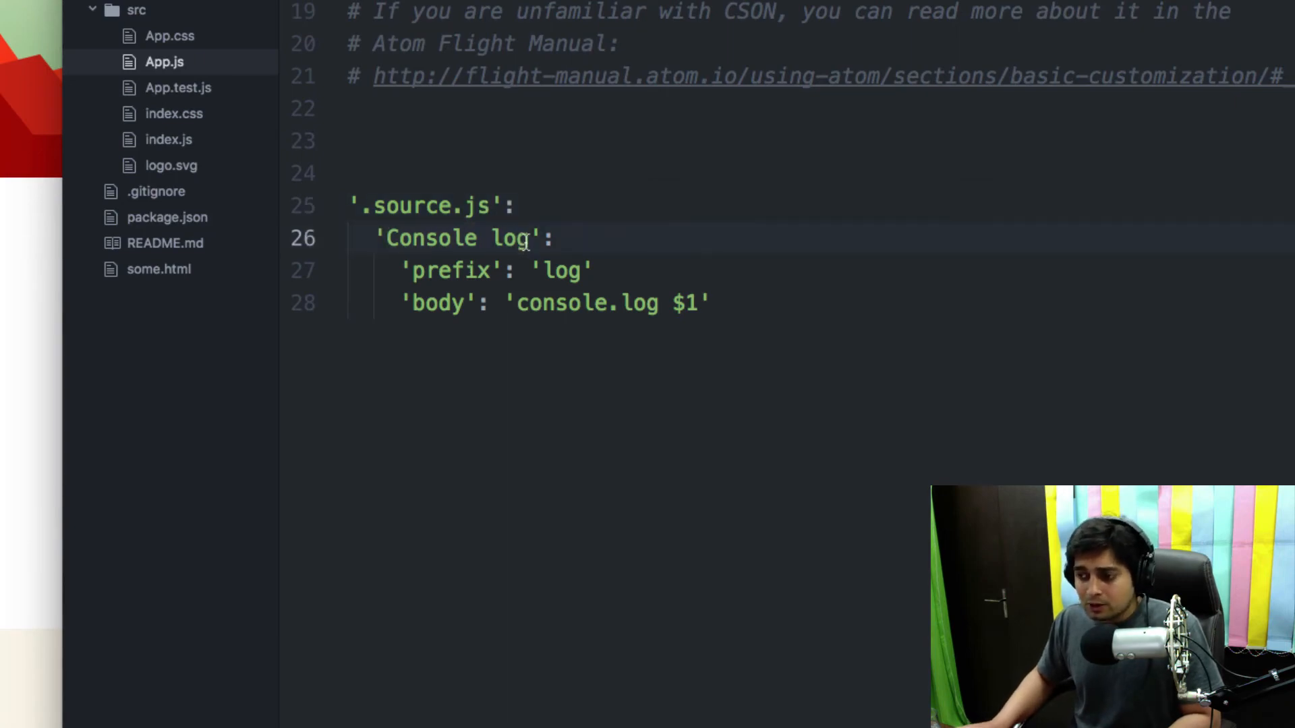
click(534, 238)
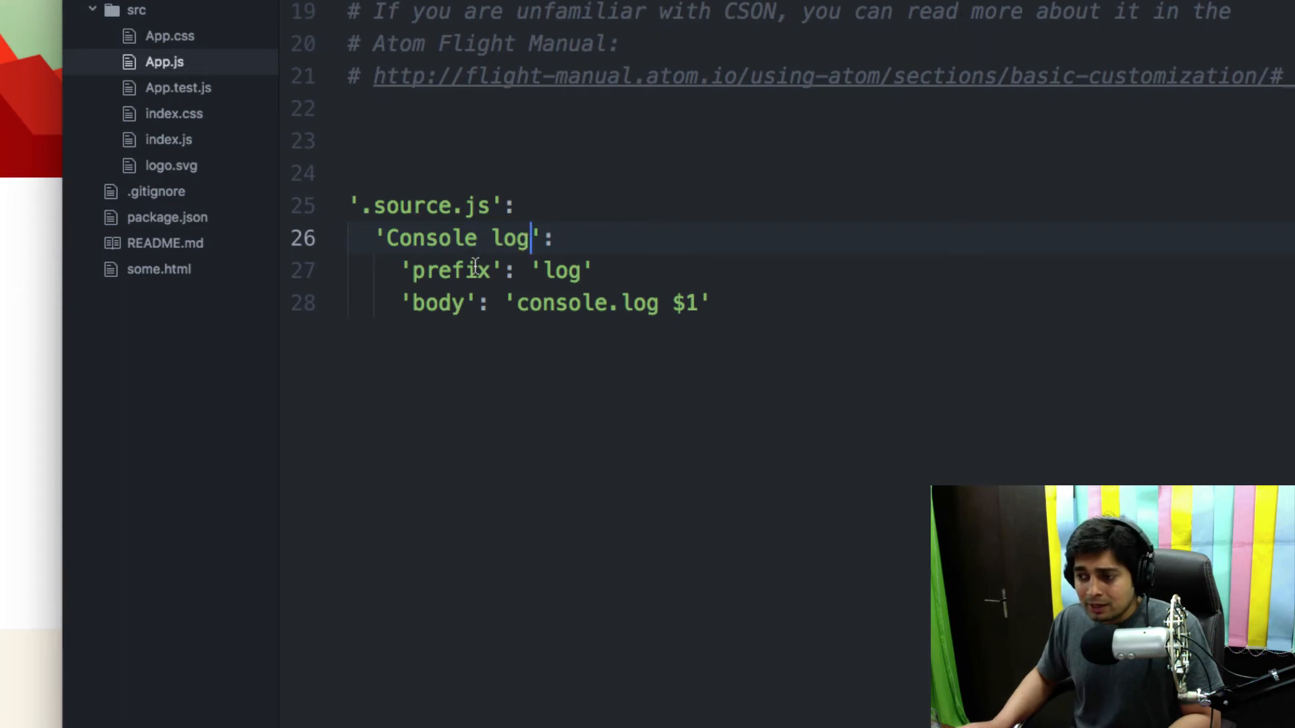
double_click(560, 270)
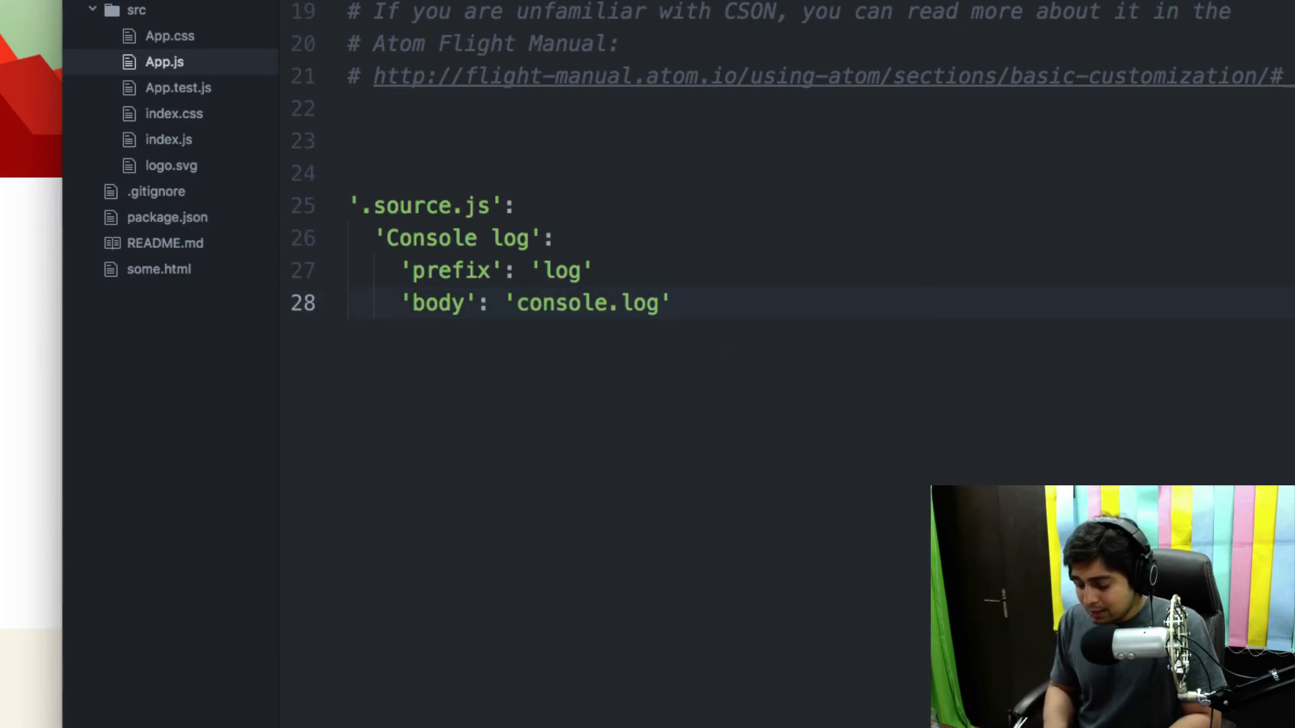
text(())
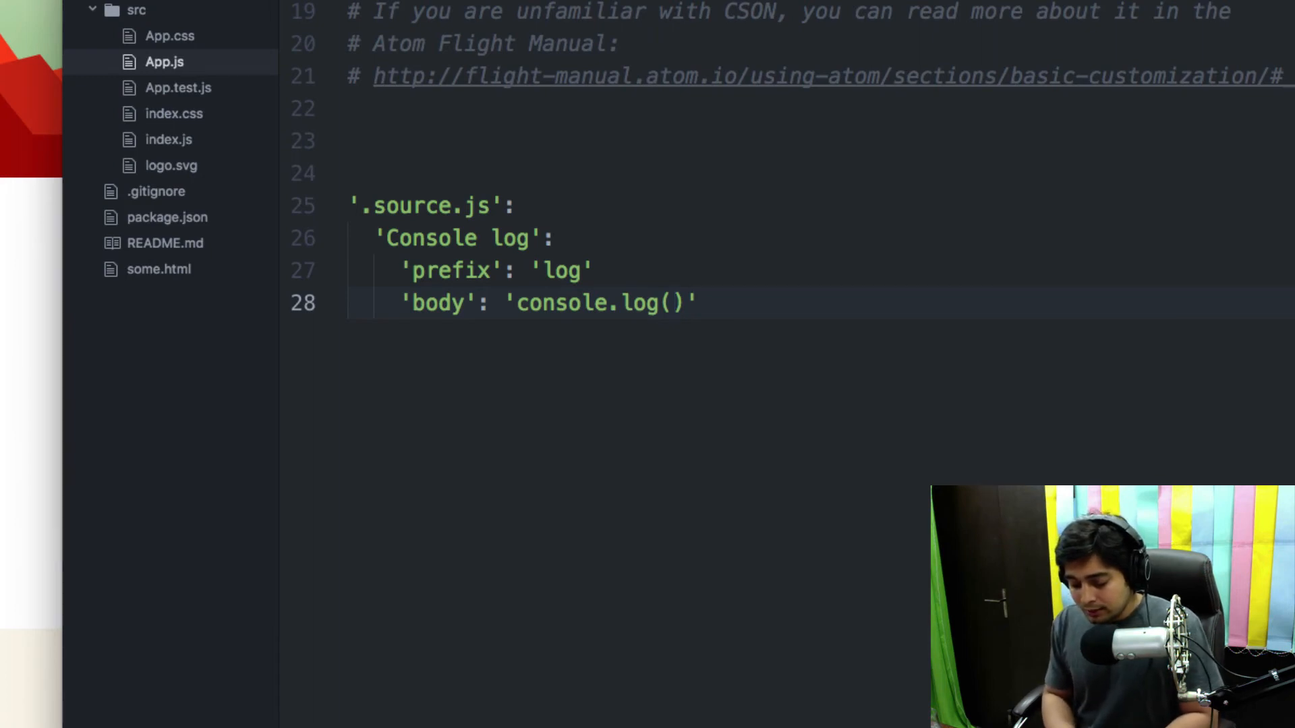
text($1)
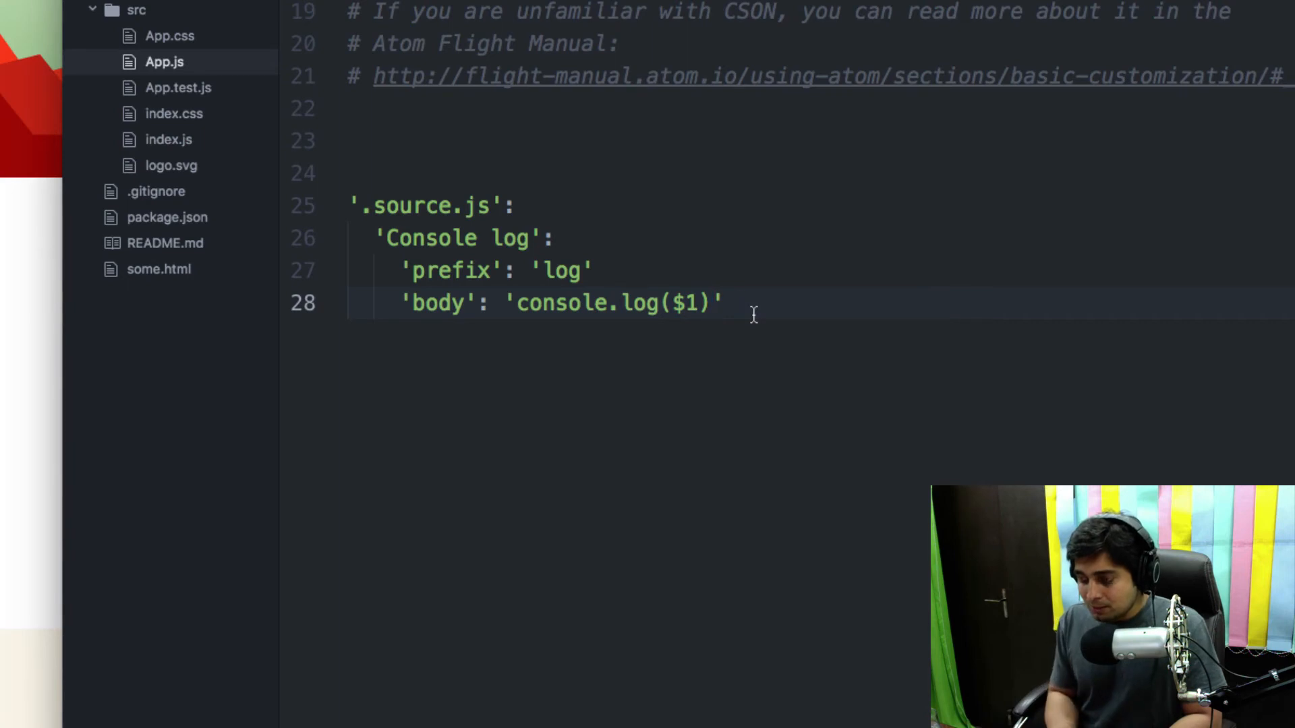
text(($))
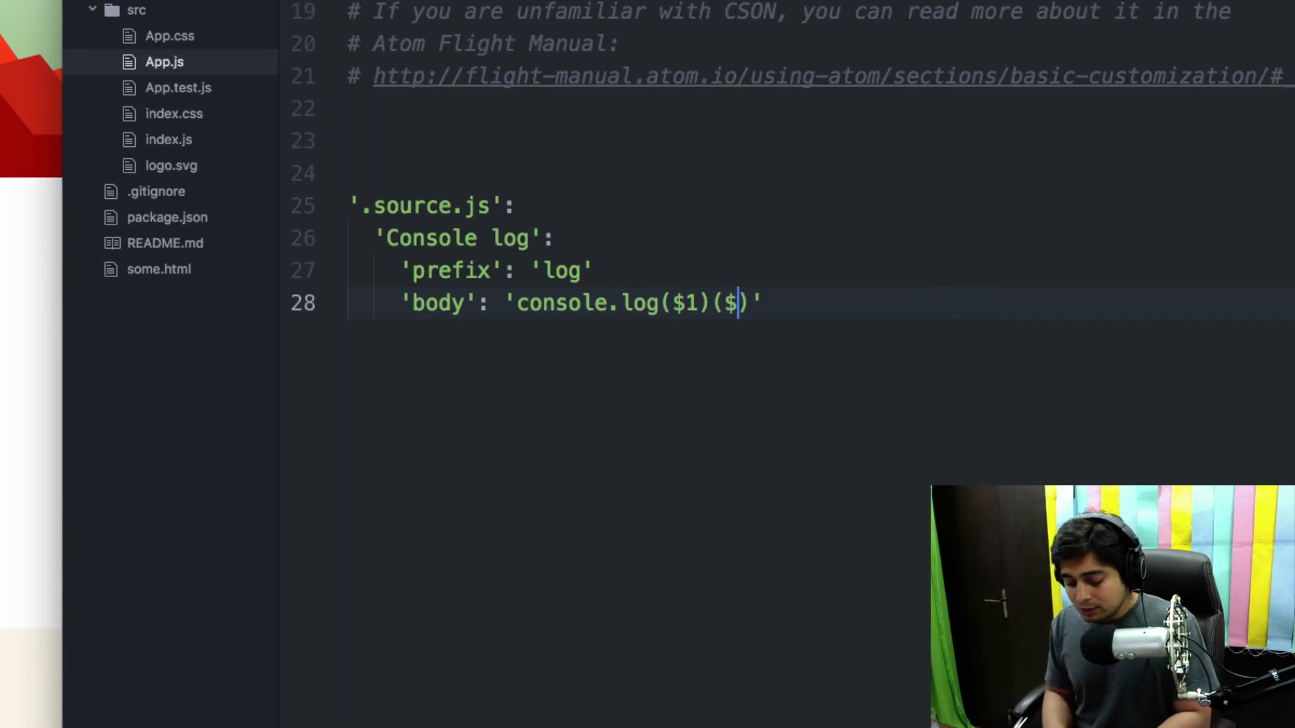
text(2)
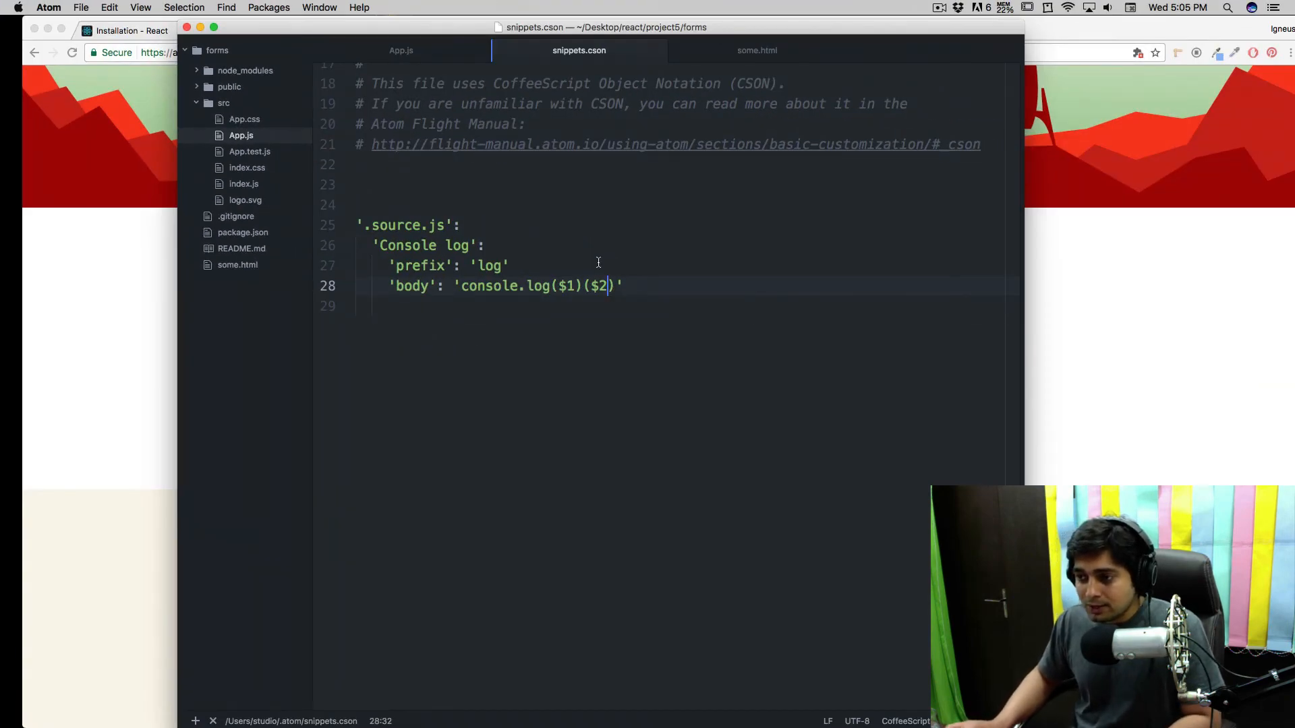
Step: Expand the log snippet in App.js into console.log()() using Tab
click(401, 50)
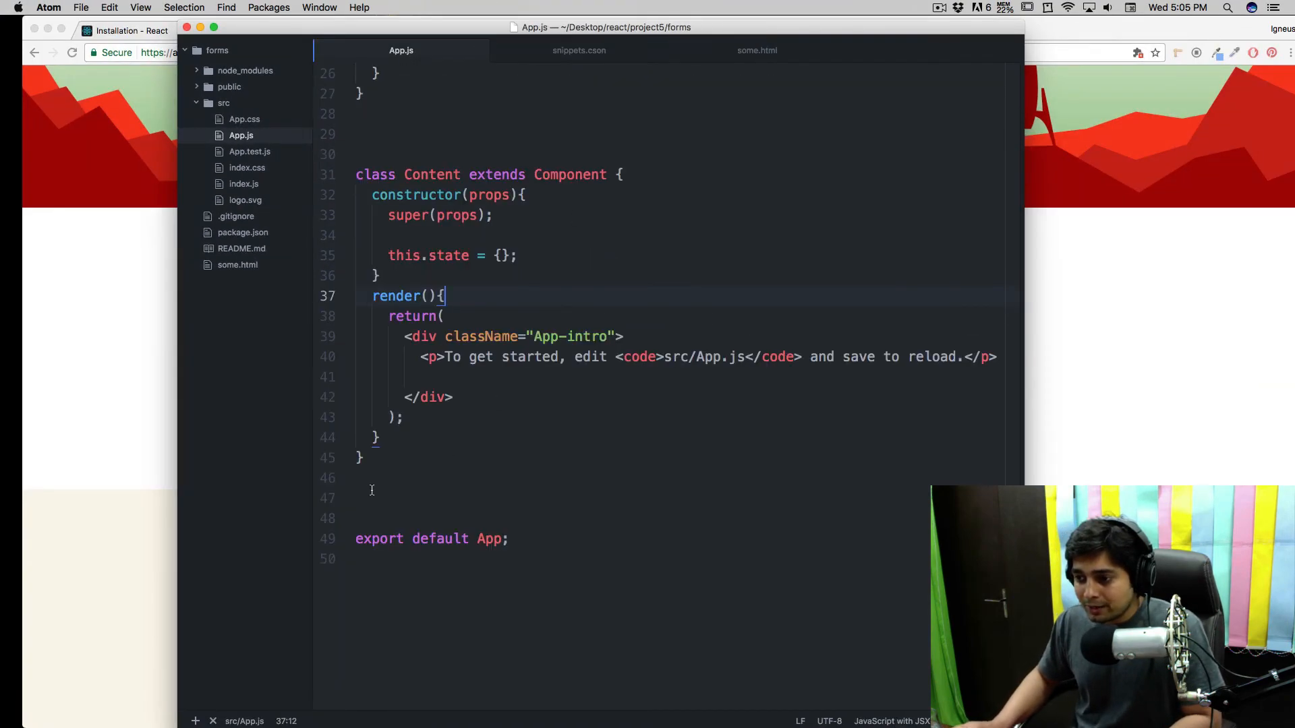
text(lo)
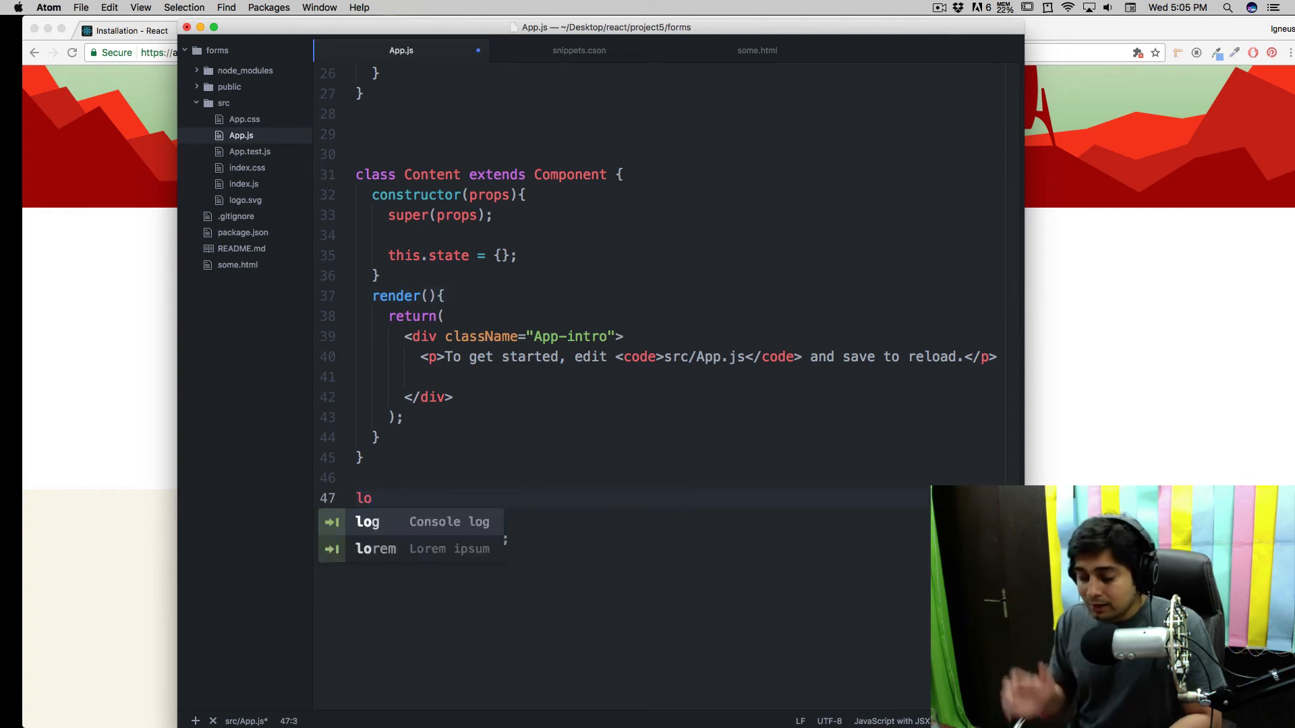
text(g)
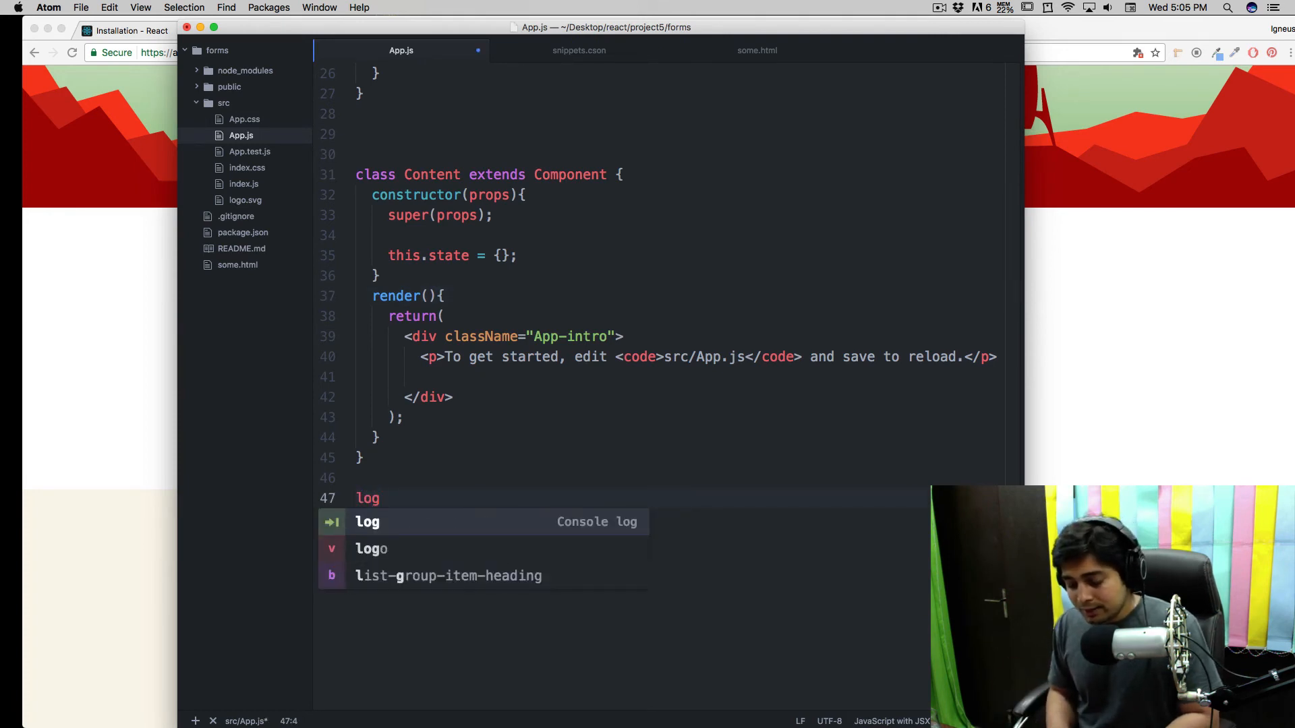
key(Tab)
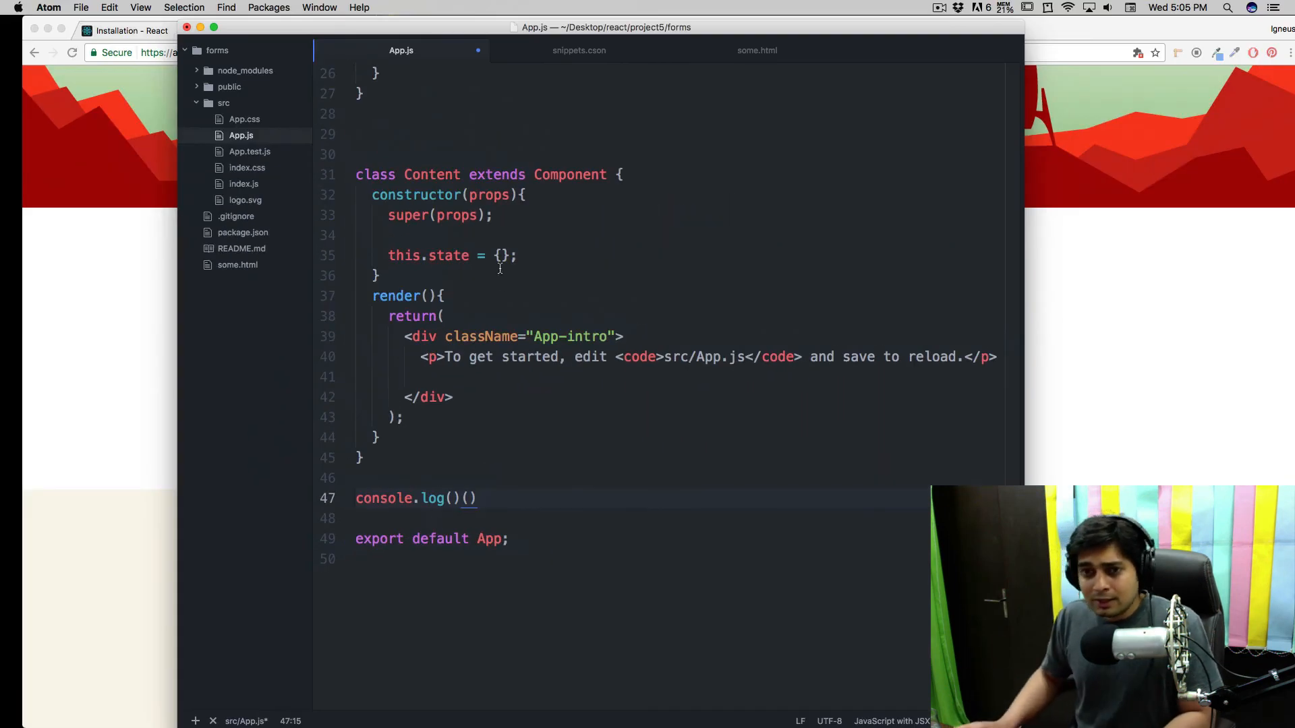
click(578, 51)
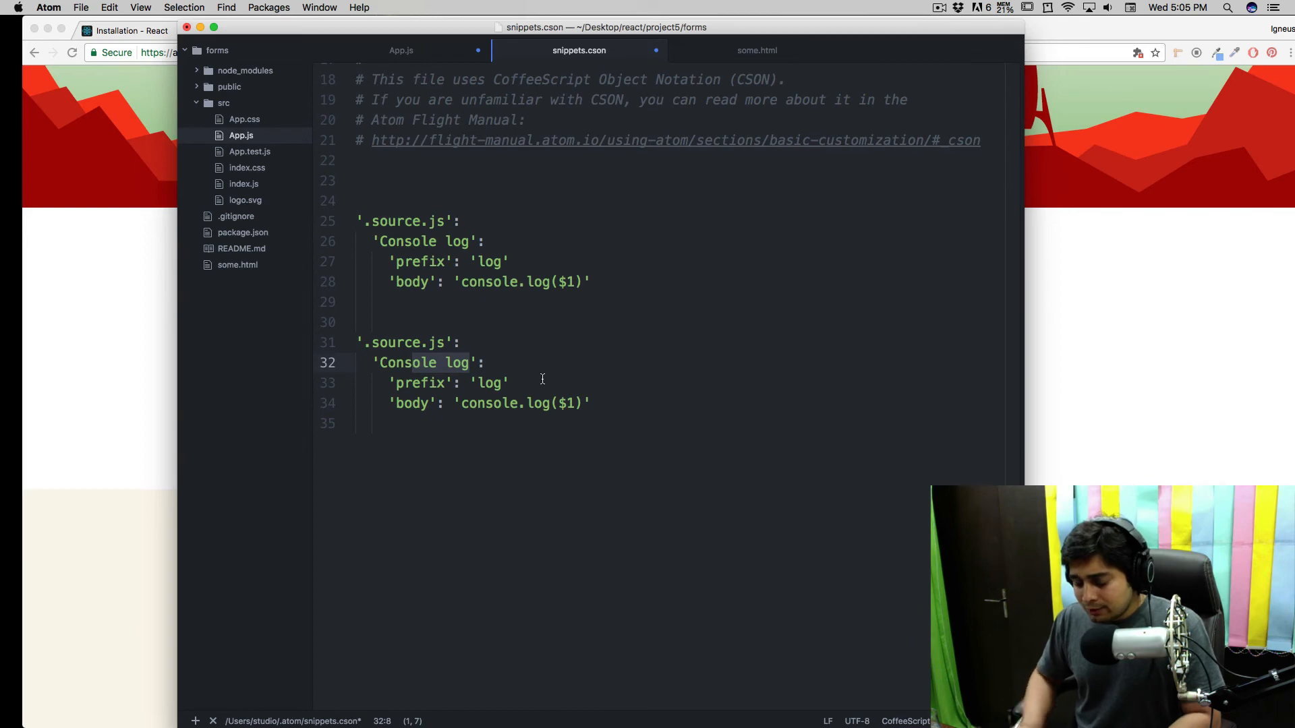
Step: Rename the duplicated snippet to Constructor and set its prefix to con
text(Constructo)
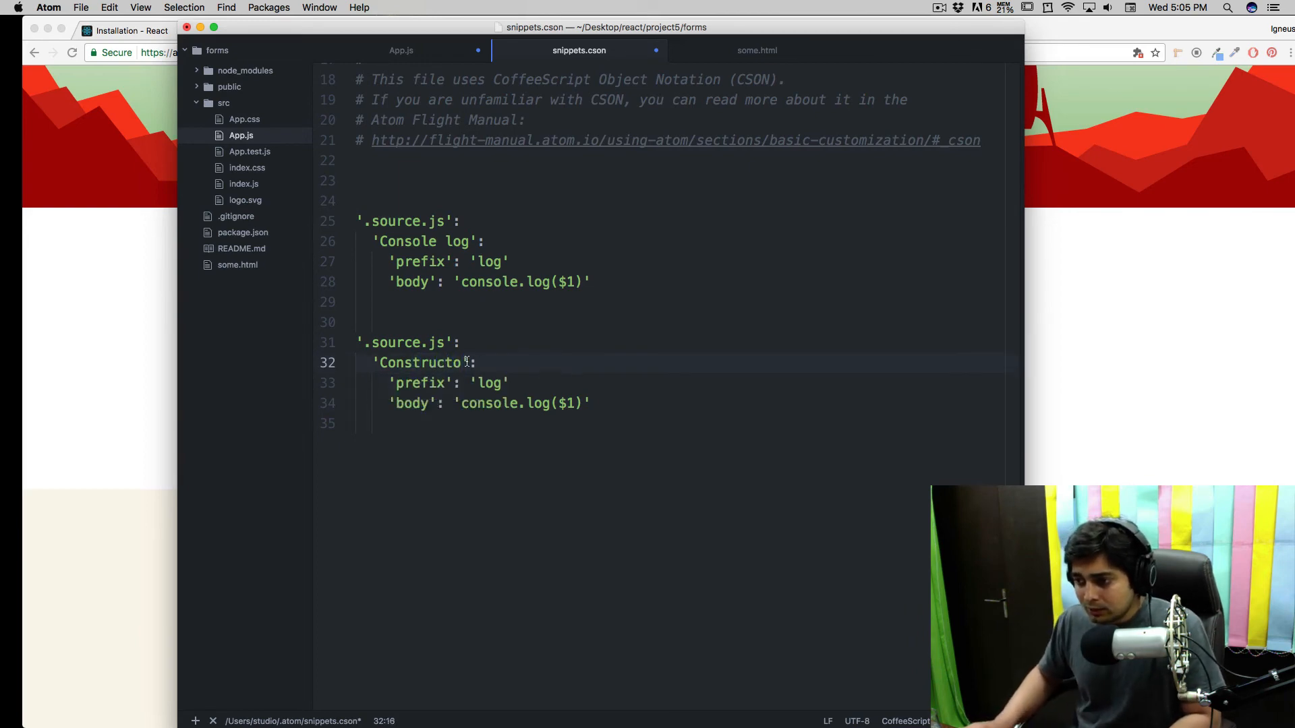
text(r)
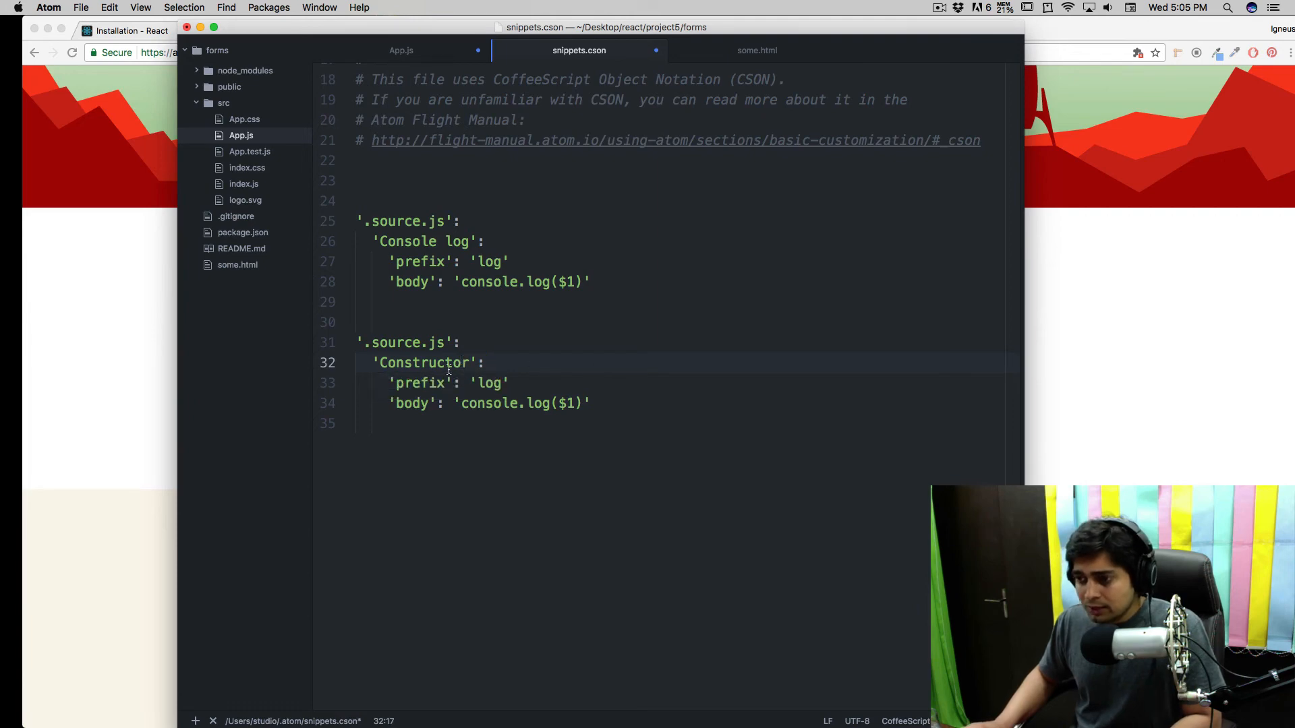
click(485, 363)
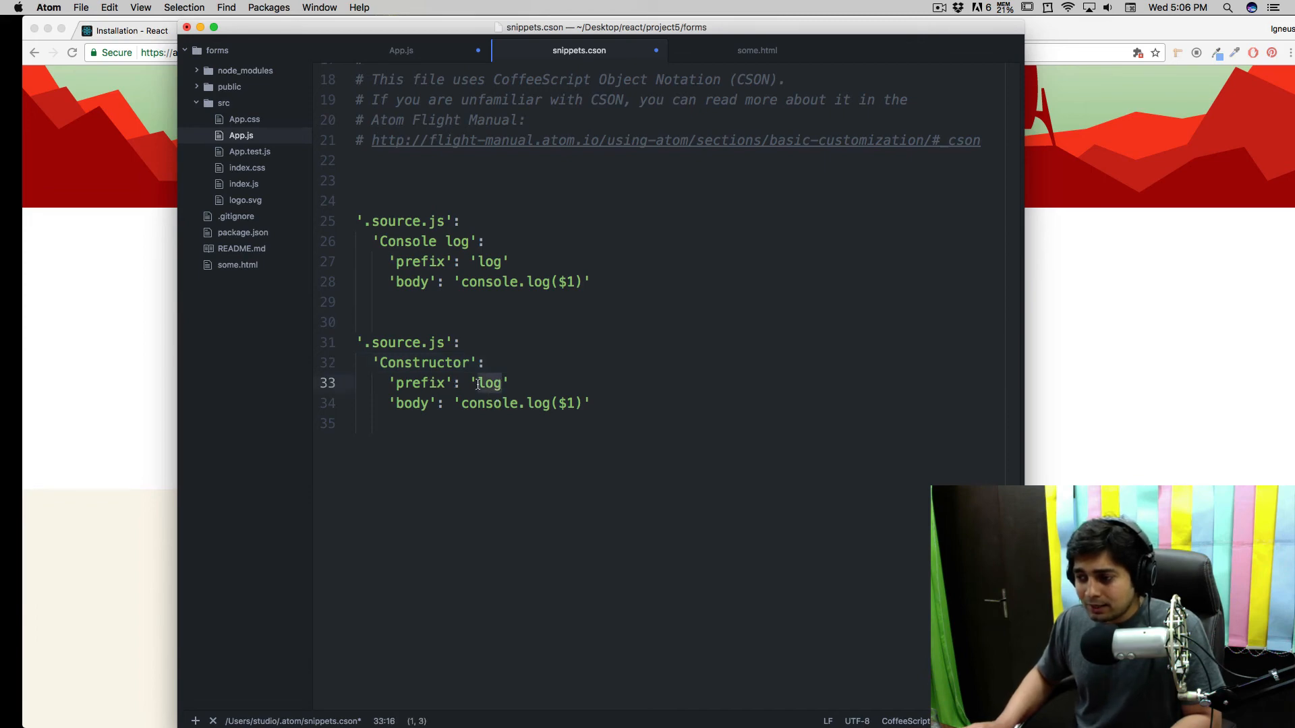
text(con)
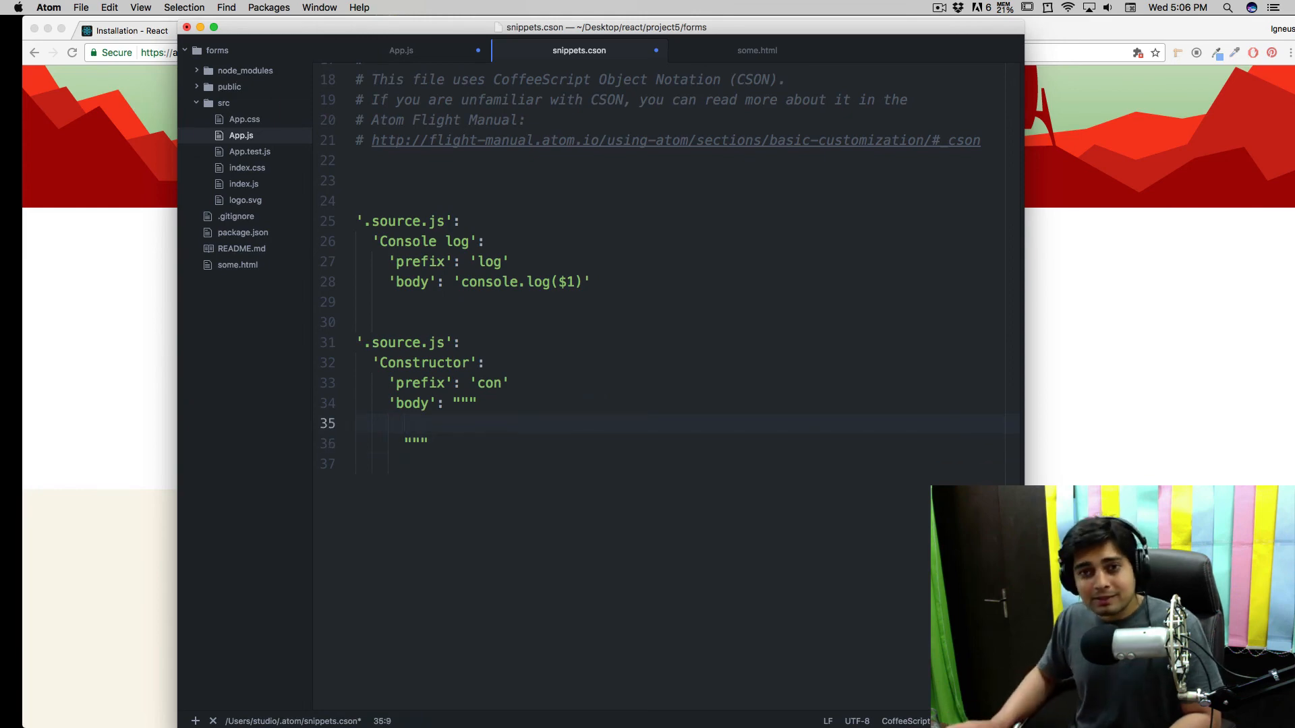
click(401, 51)
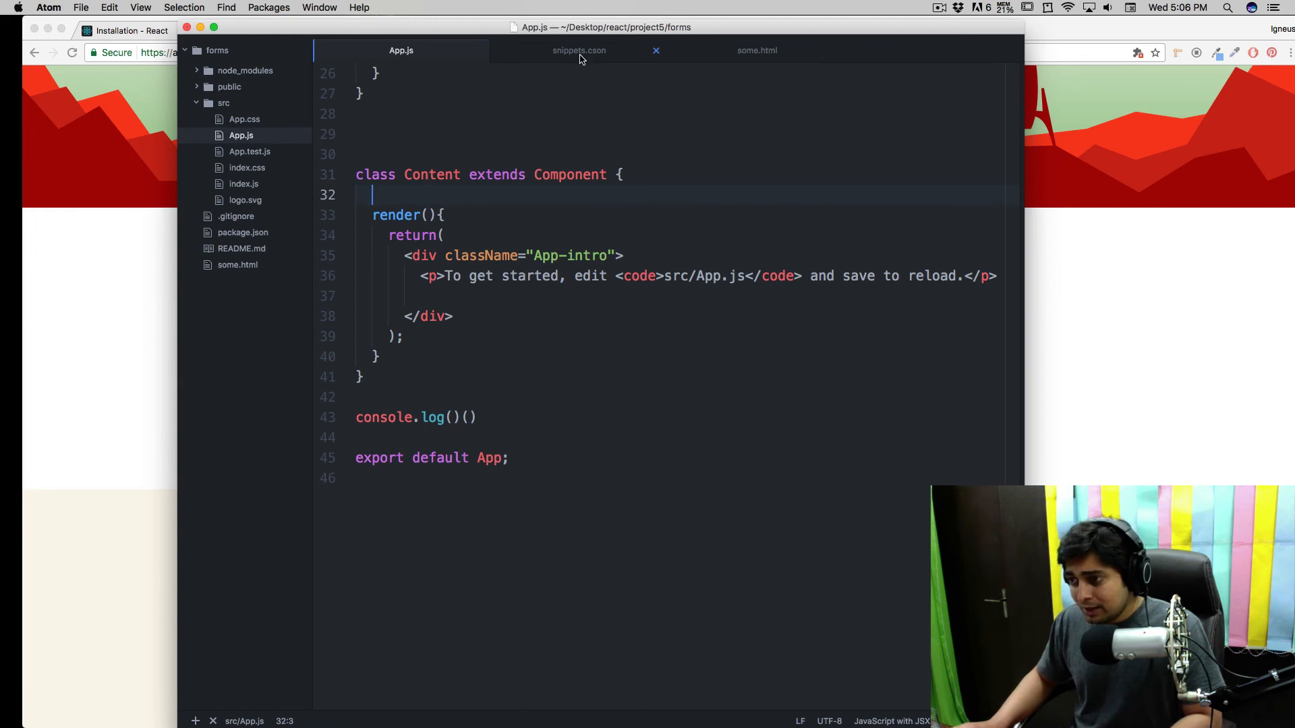
Step: Add $1 inside the this.state braces of the Constructor snippet body
click(578, 51)
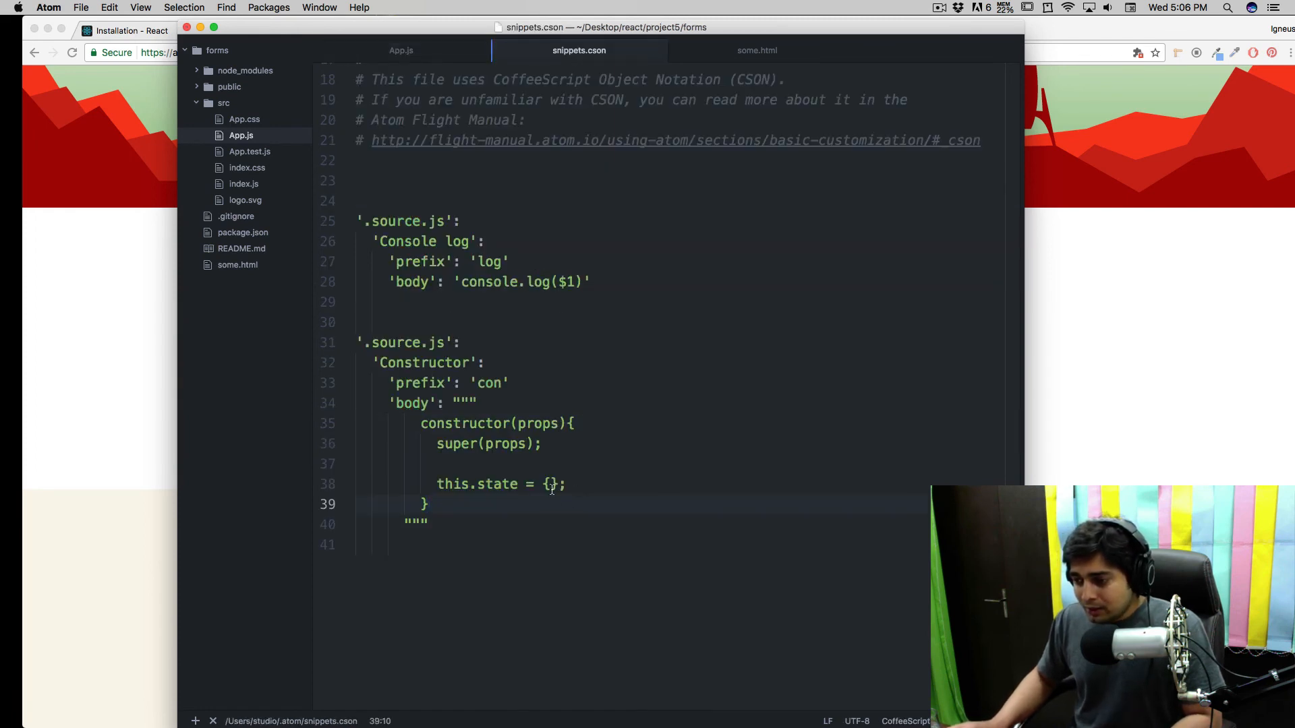
click(565, 484)
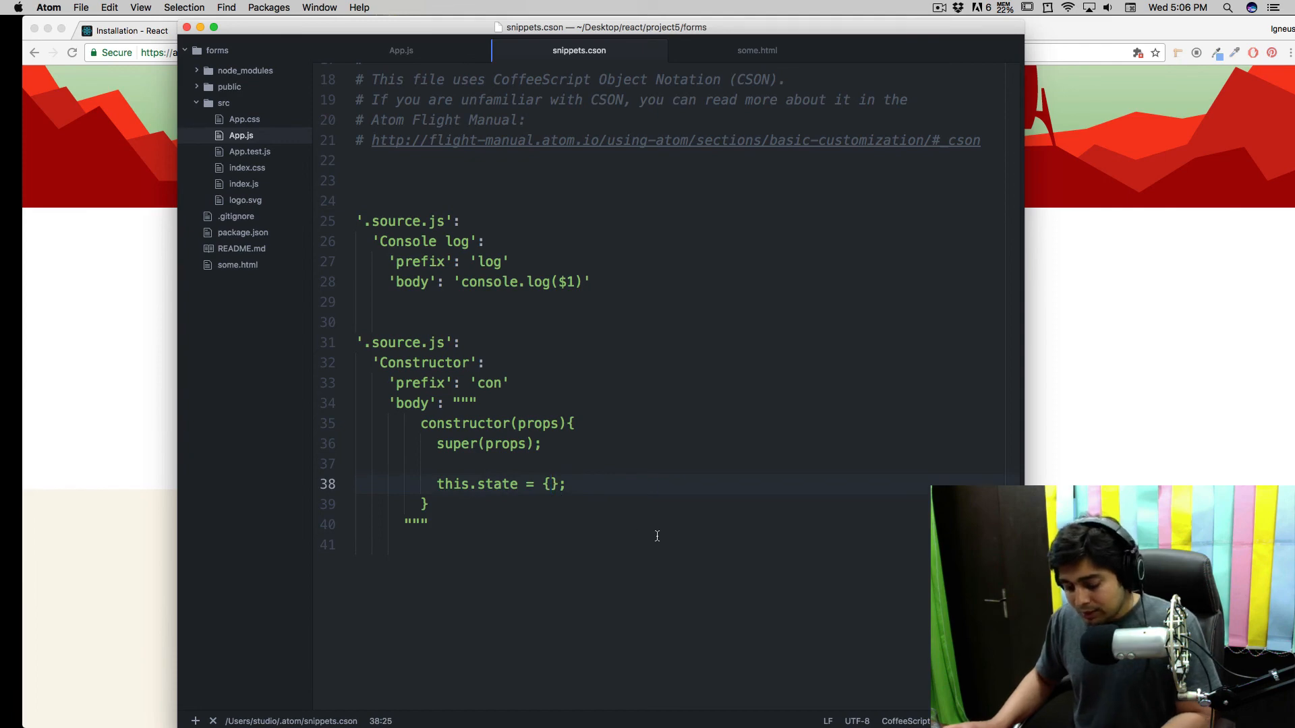
text($1)
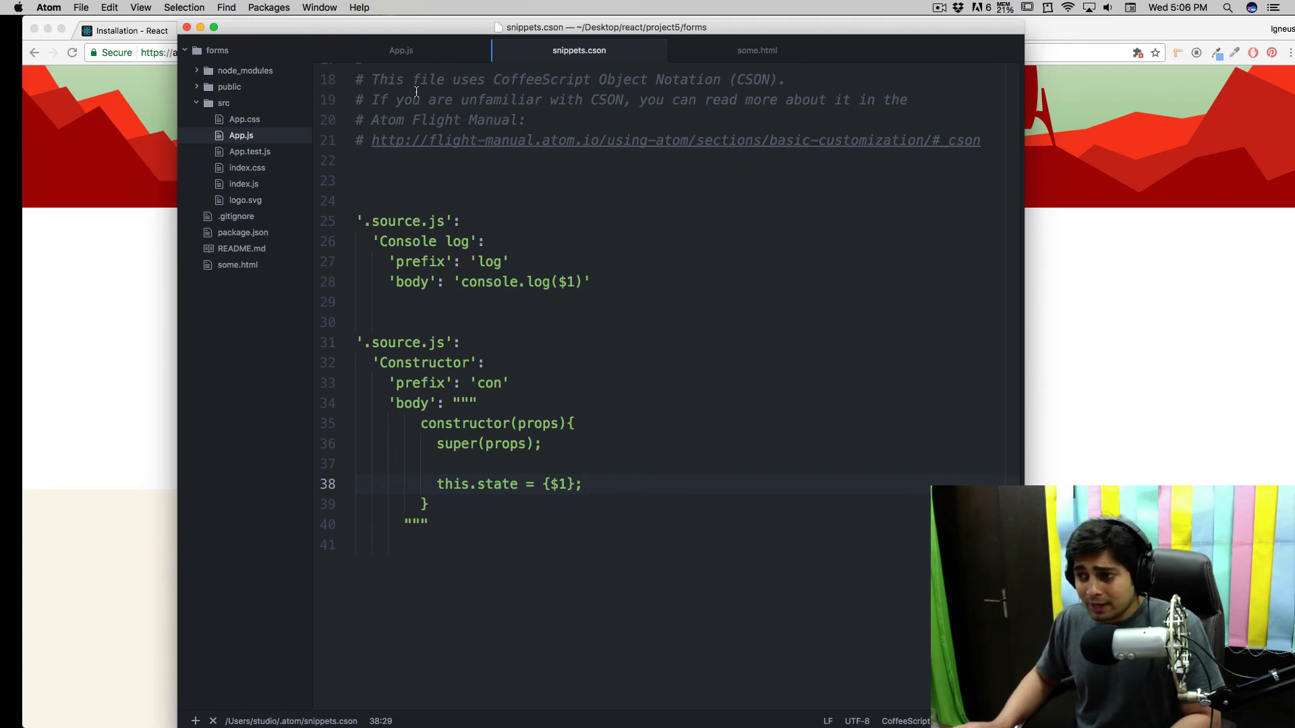
click(401, 51)
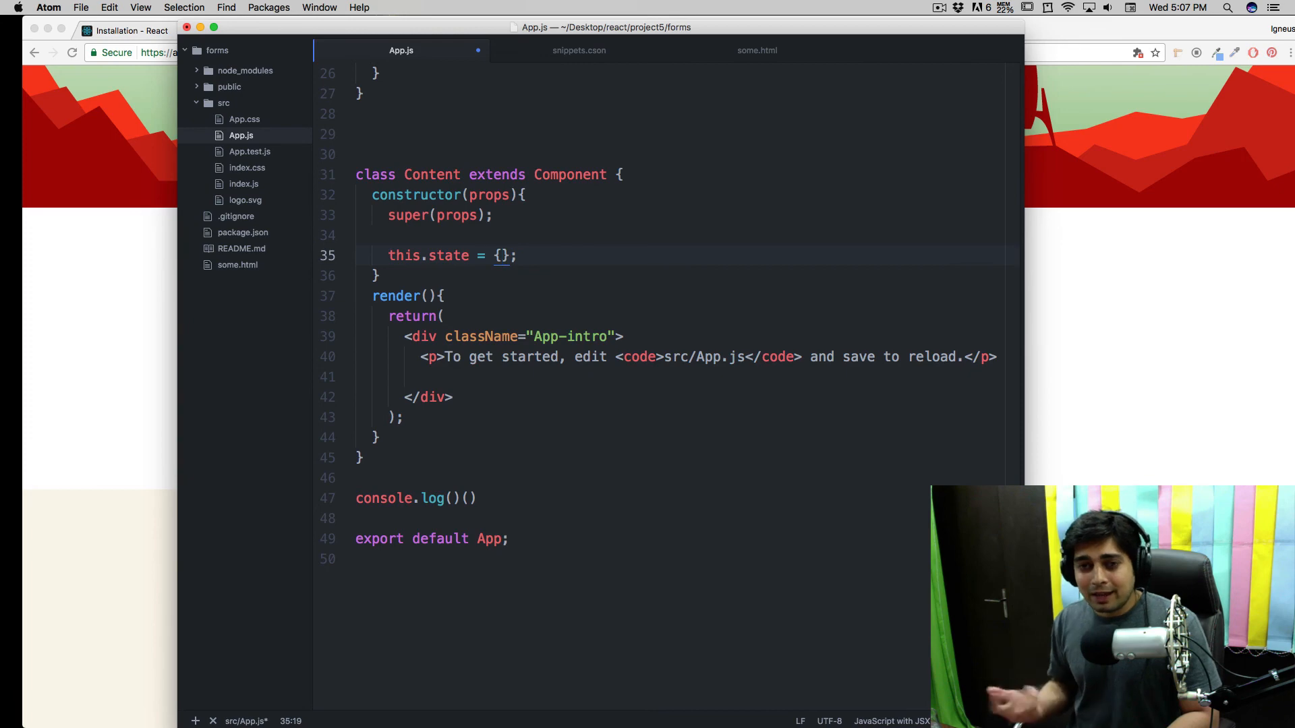
Step: Delete the console.log()() line 47 from App.js with Cmd+Shift+K
click(501, 255)
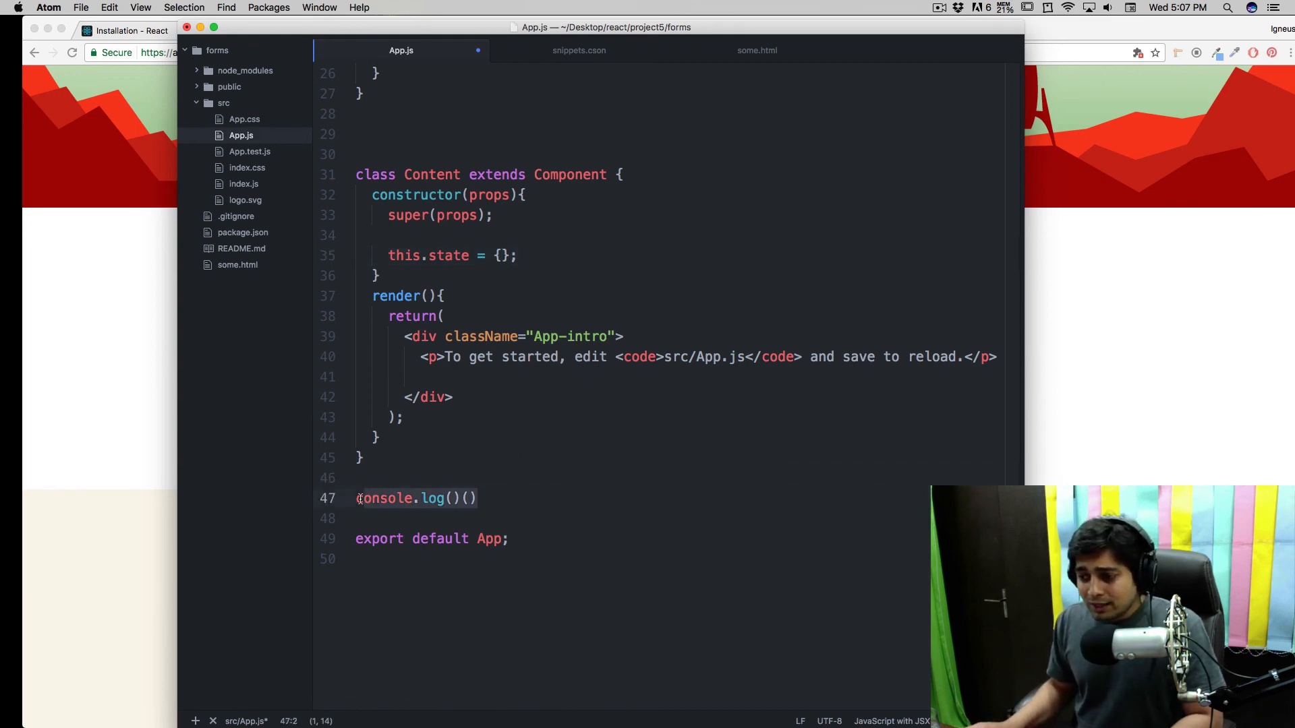
key(cmd+shift+k)
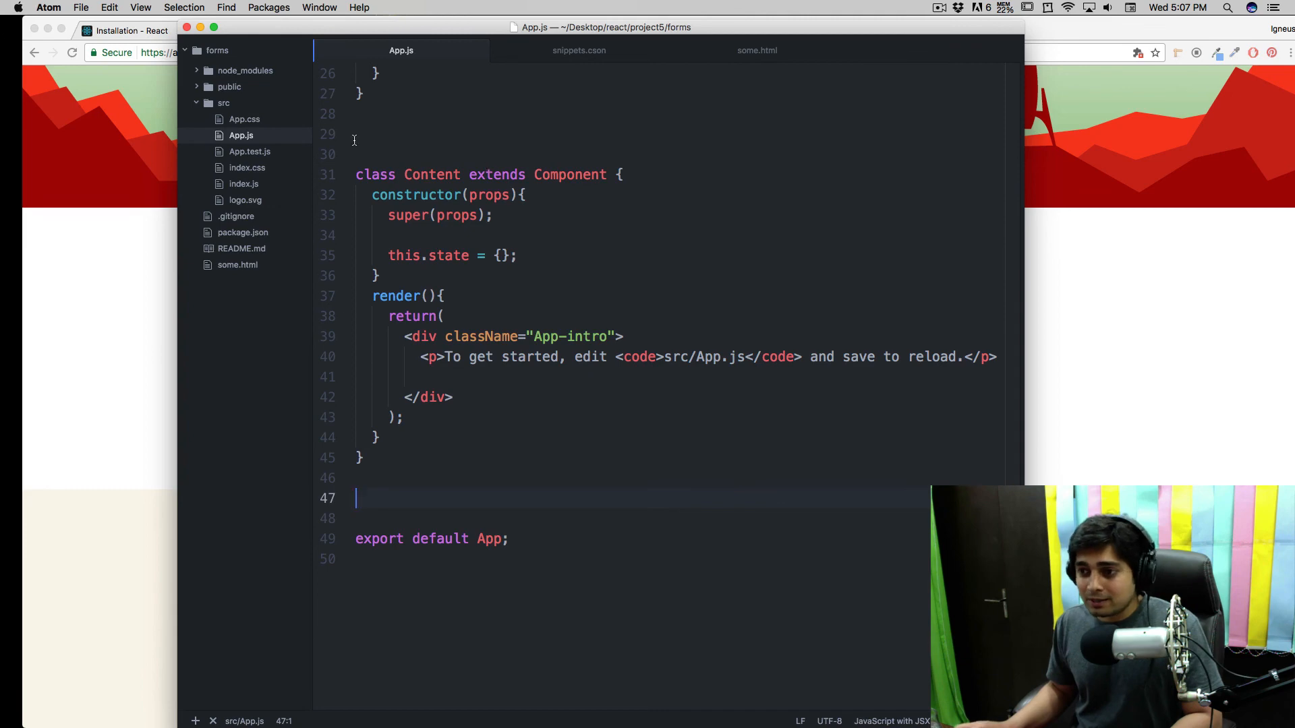
Step: Reopen snippets.cson and scroll down to the Console log and Constructor snippets
click(48, 7)
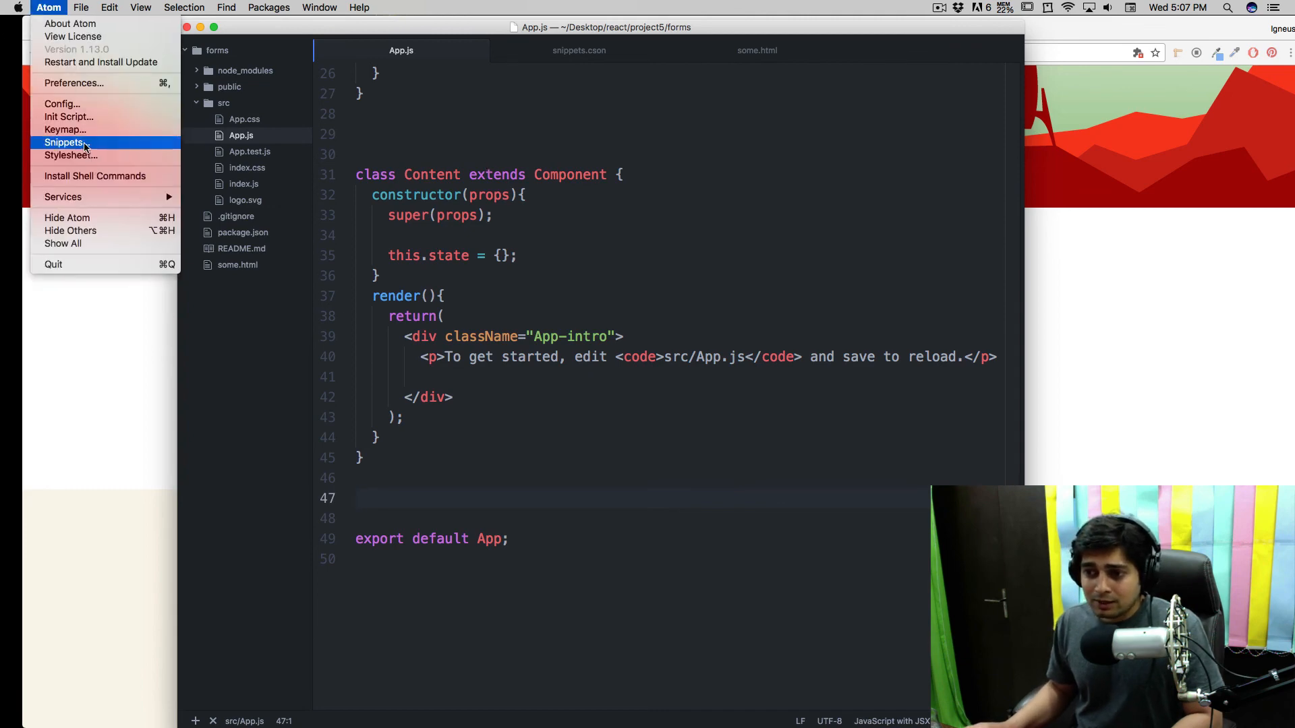
click(65, 143)
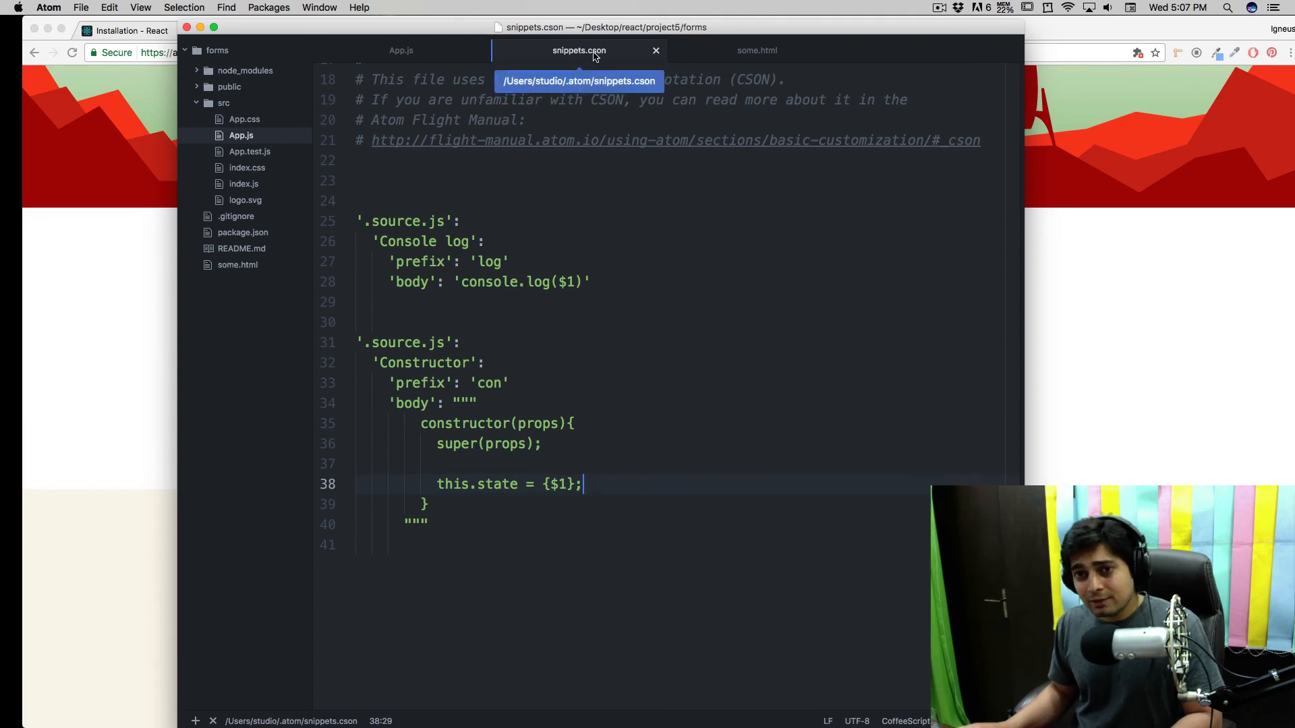
mouse_move(595, 339)
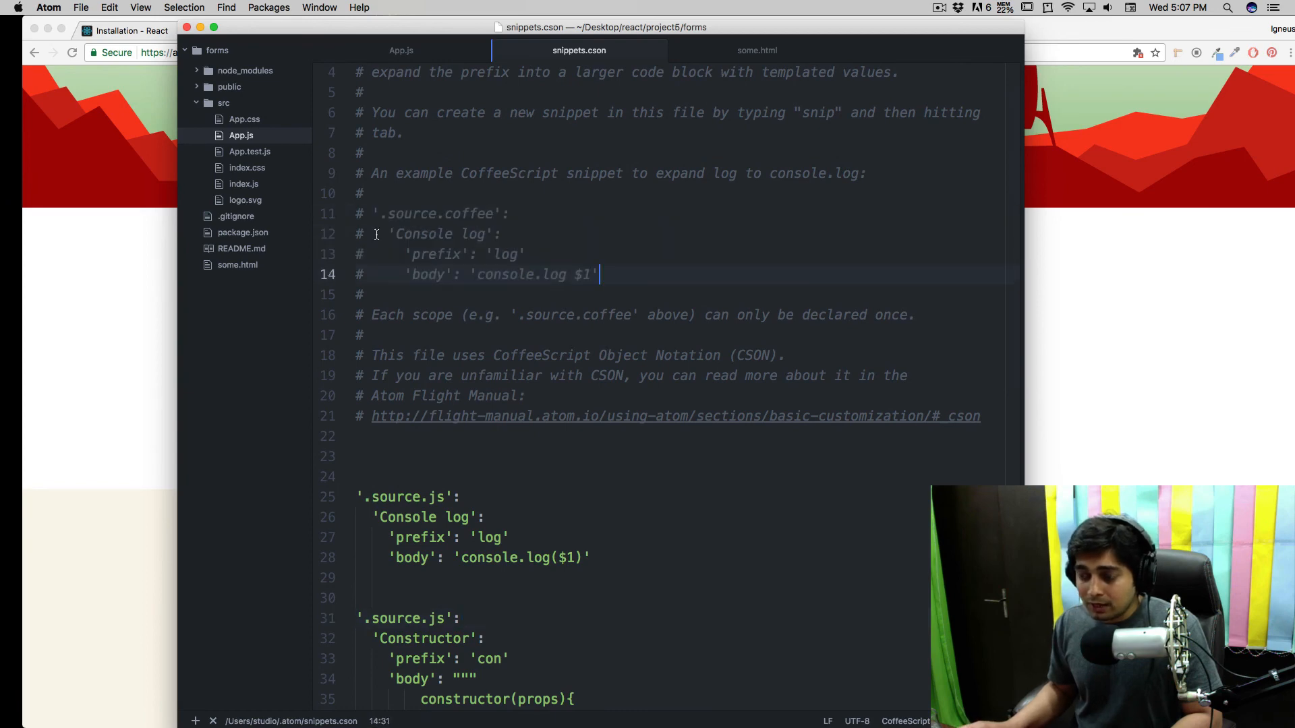
click(360, 254)
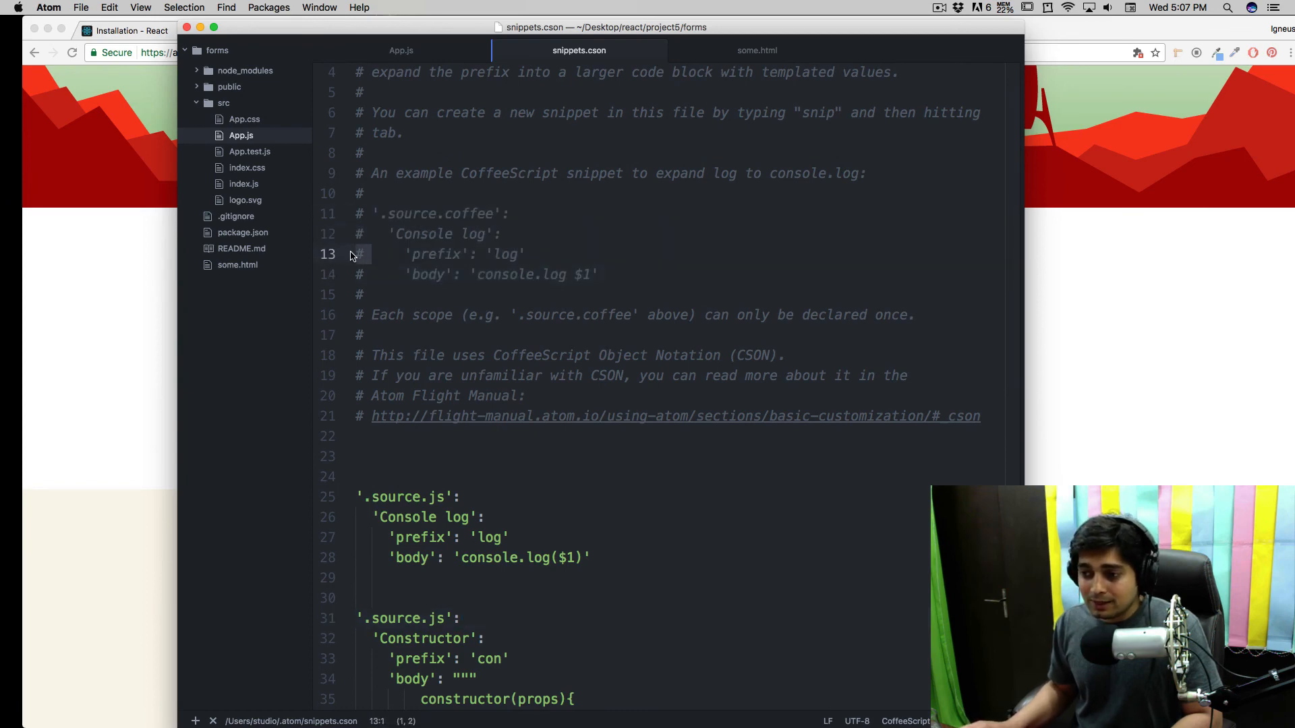
scroll(down, 3)
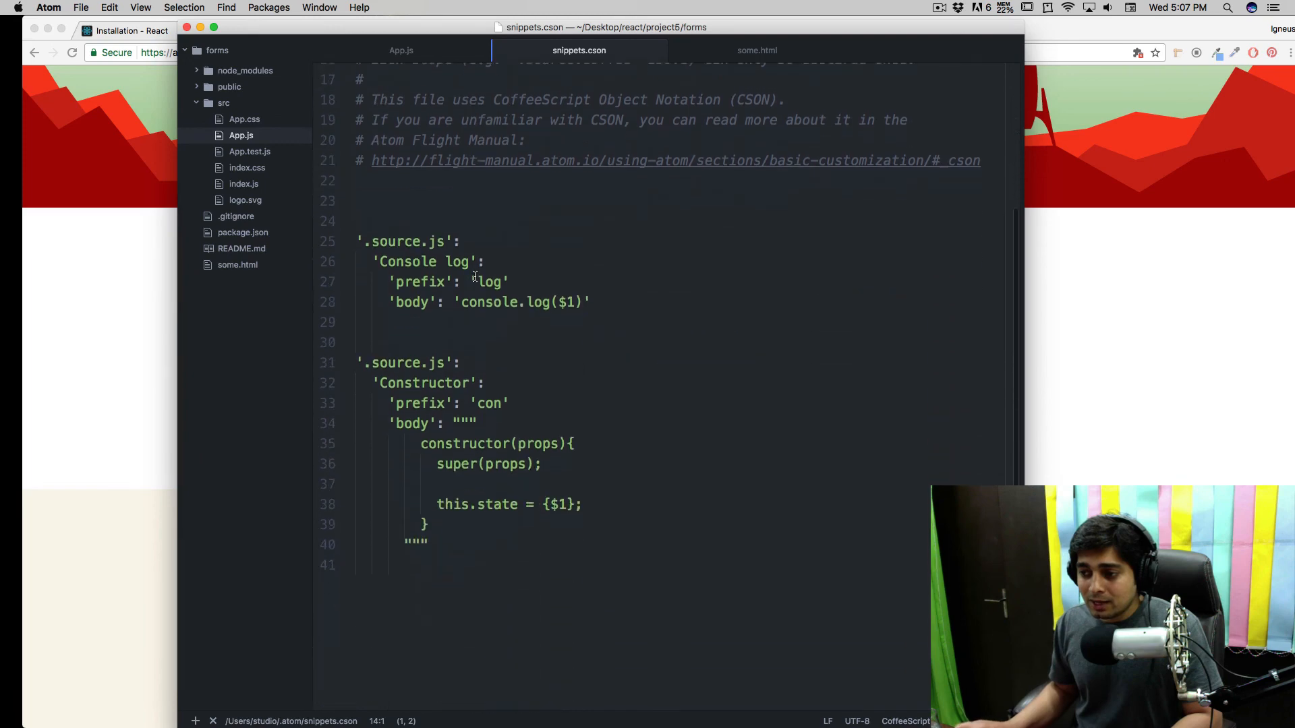
scroll(down, 3)
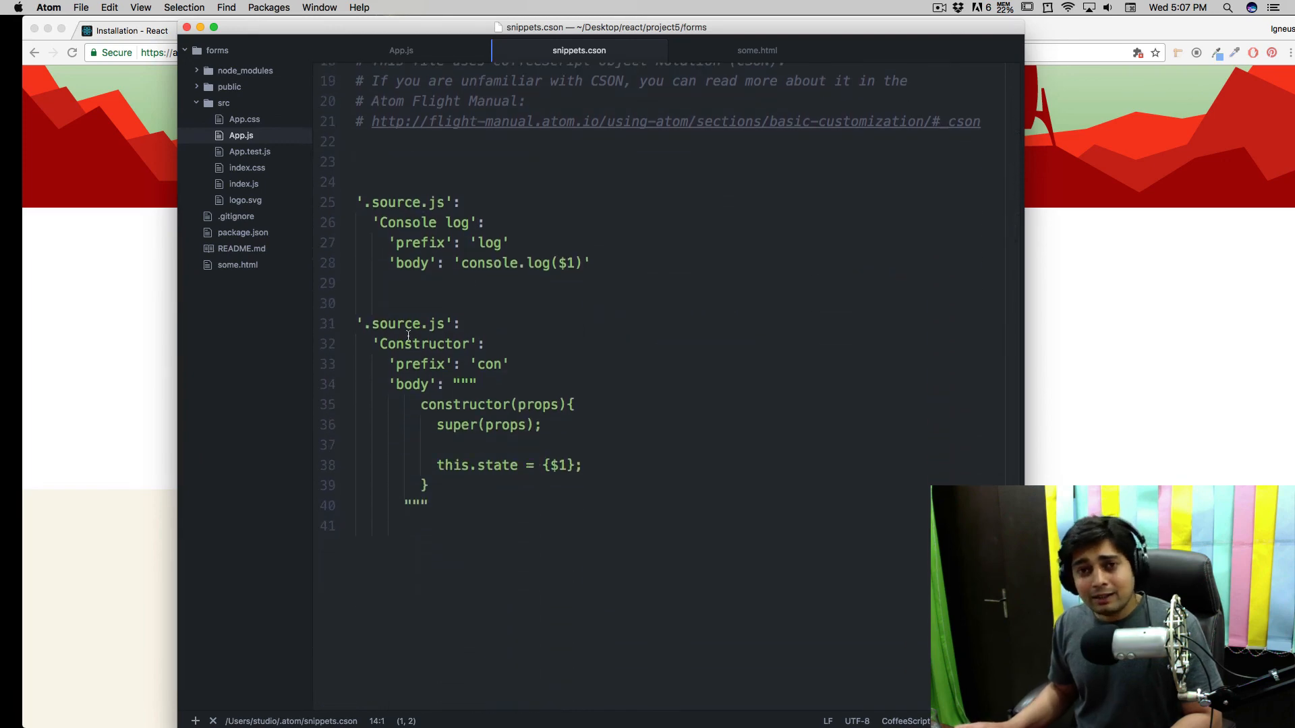